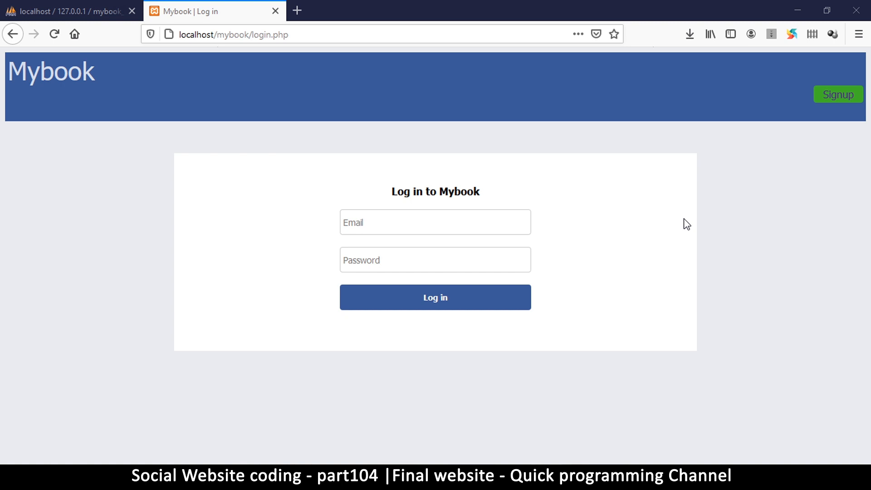
{"action": "mouse_move", "coordinate": [777, 194]}
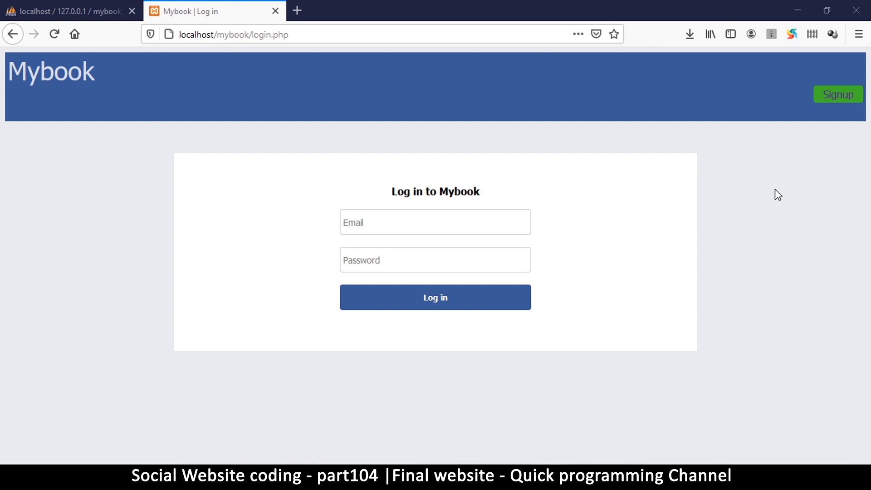
{"action": "mouse_move", "coordinate": [824, 104]}
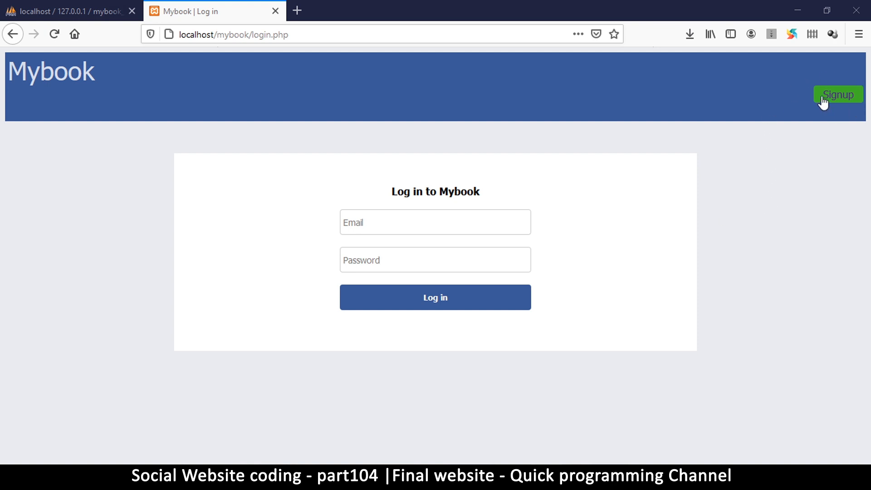
Start a Mybook signup with first name John and last name Captain
{"action": "left_click", "coordinate": [837, 94]}
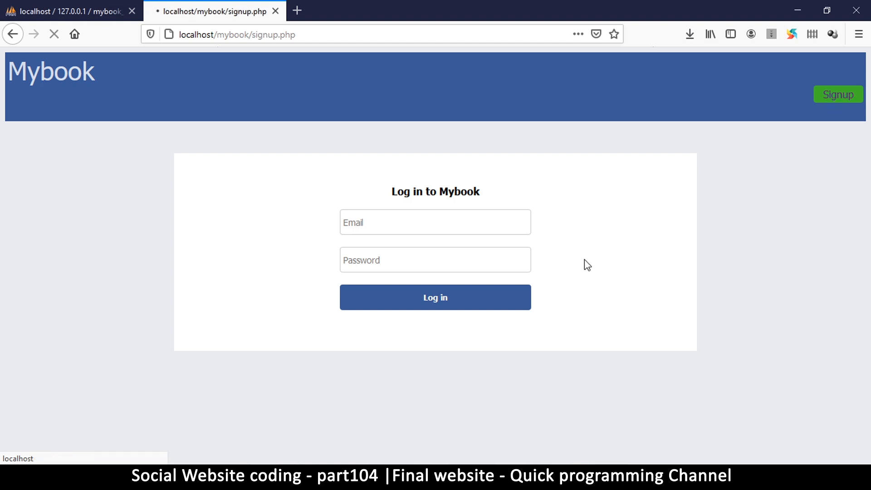
{"action": "left_click", "coordinate": [837, 94]}
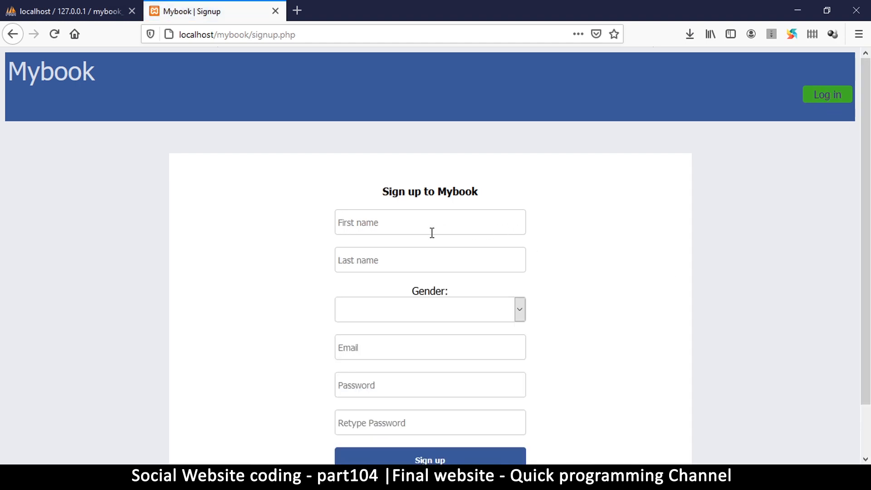
{"action": "type", "text": "John"}
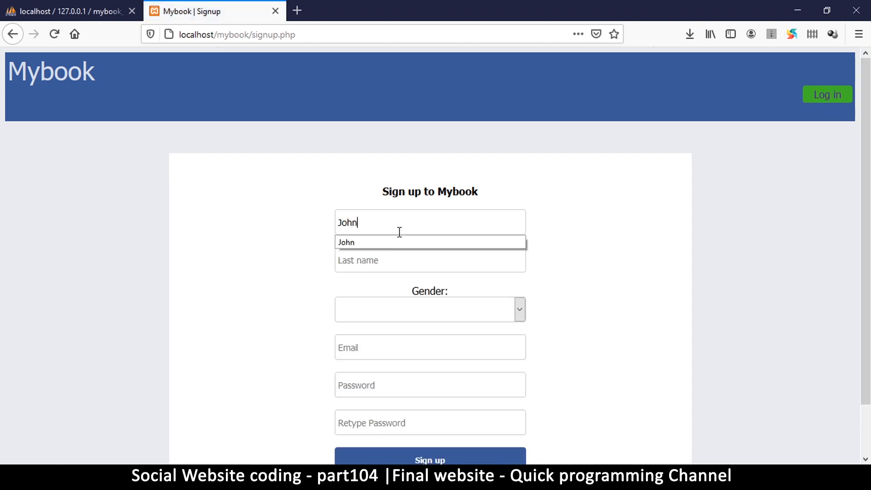
{"action": "left_click", "coordinate": [429, 260]}
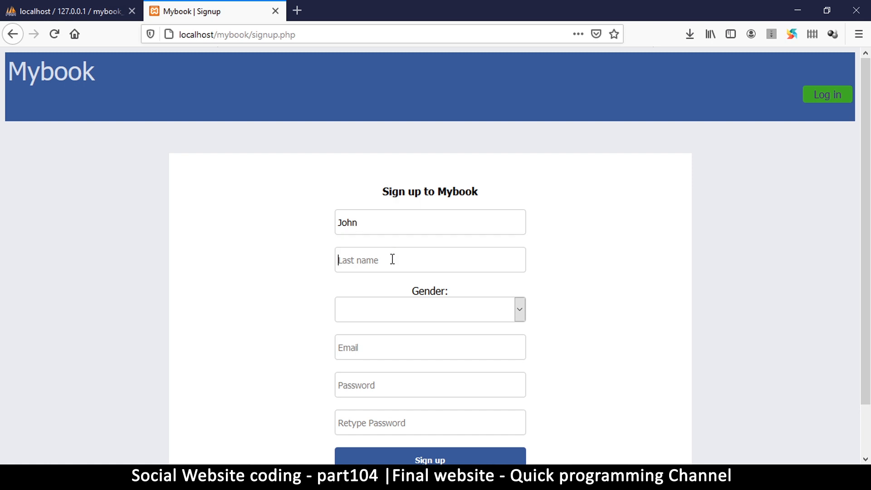
{"action": "type", "text": "Captain"}
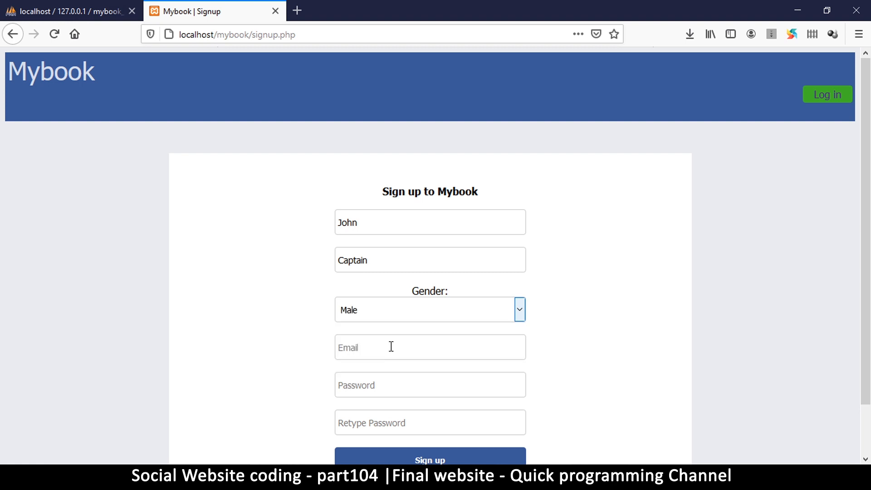
Fill the signup email from the autocomplete suggestion and enter the password twice
{"action": "left_click", "coordinate": [429, 347]}
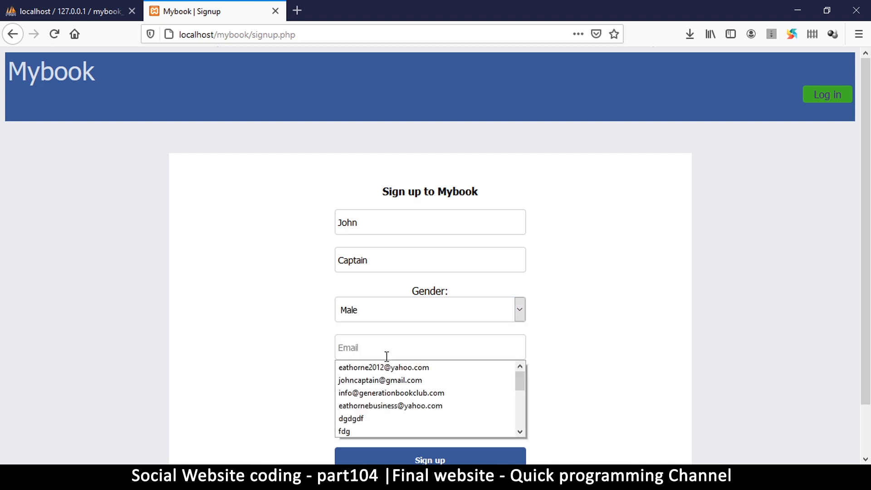
{"action": "left_click", "coordinate": [380, 380]}
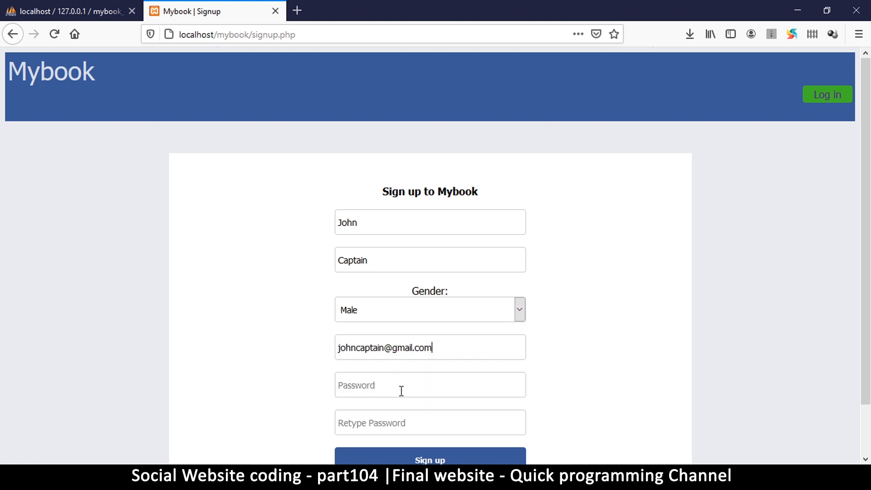
{"action": "type", "text": "••"}
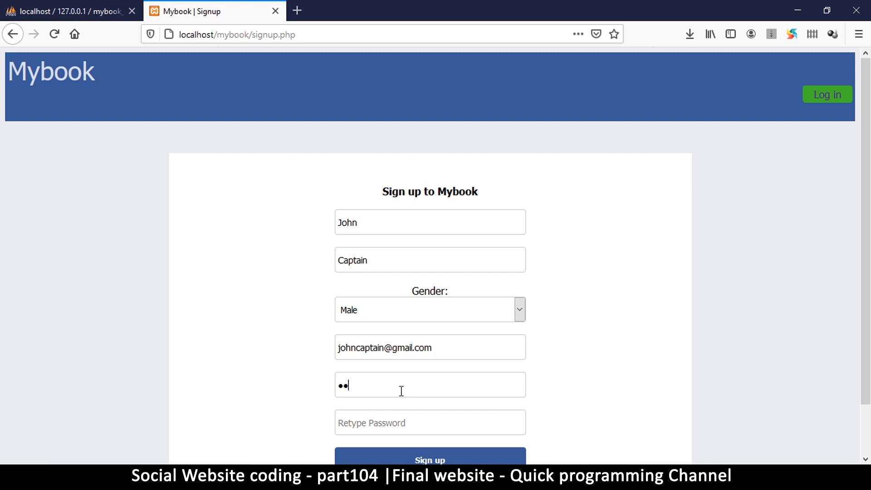
{"action": "type", "text": "••"}
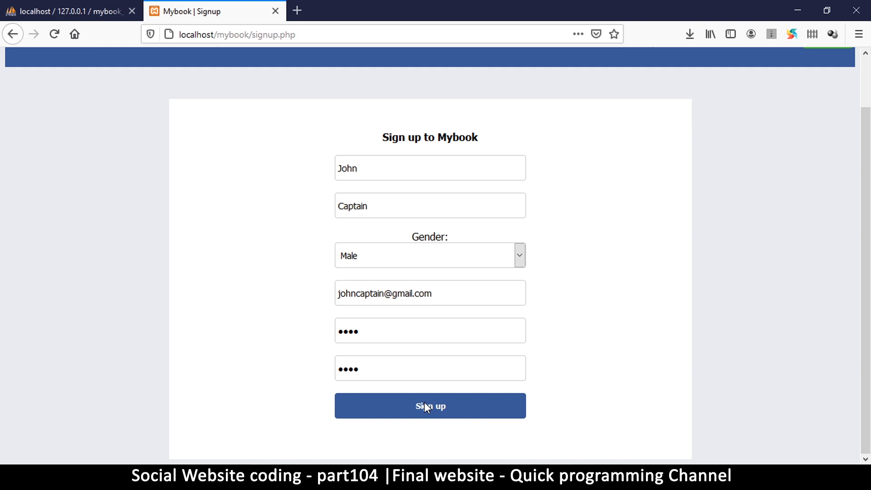
Submit the signup, then log in with the saved email and password to reach the profile
{"action": "left_click", "coordinate": [429, 405]}
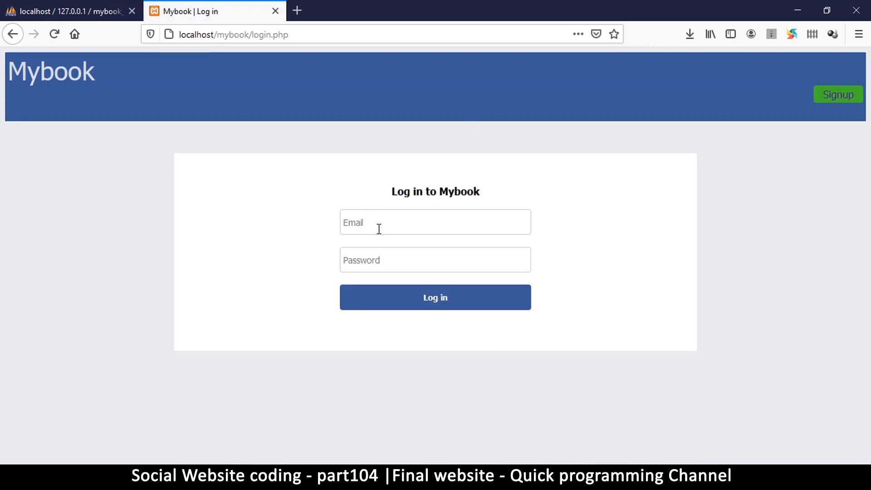
{"action": "left_click", "coordinate": [434, 221]}
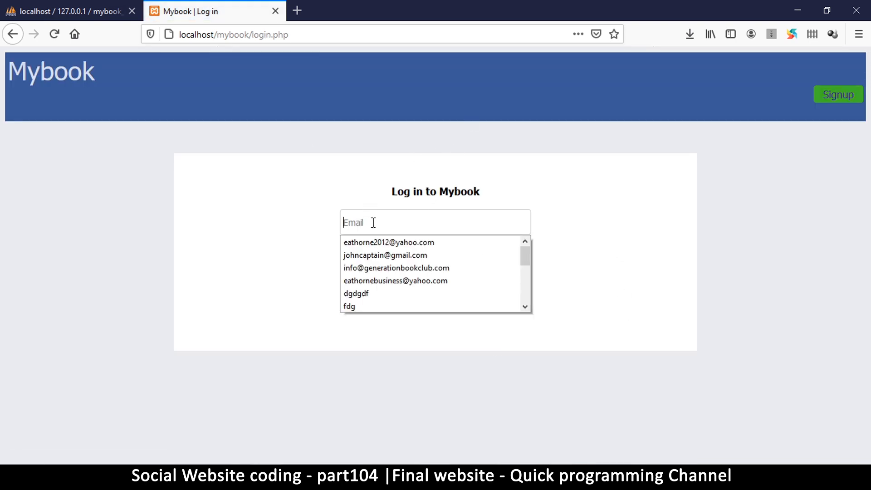
{"action": "left_click", "coordinate": [385, 255]}
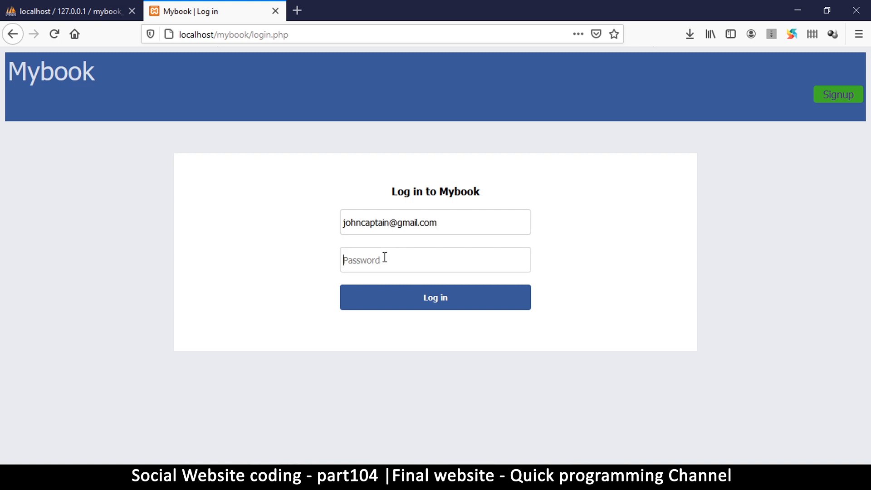
{"action": "type", "text": "••••"}
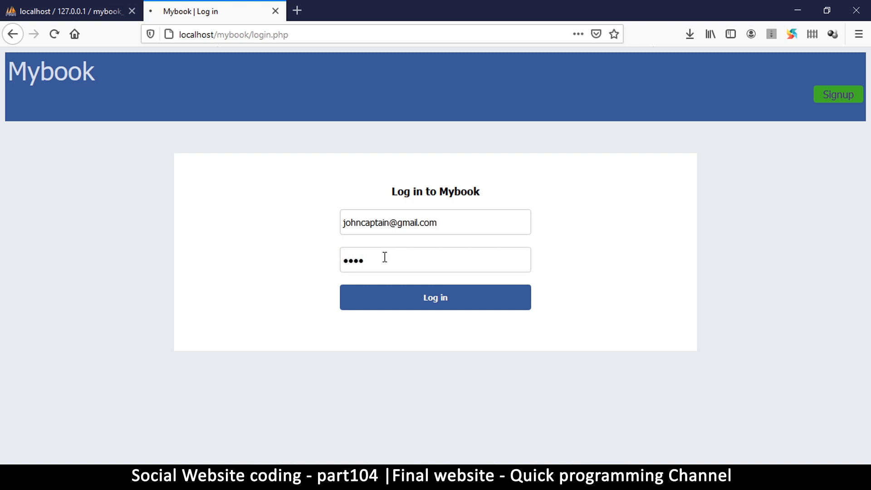
{"action": "left_click", "coordinate": [435, 296]}
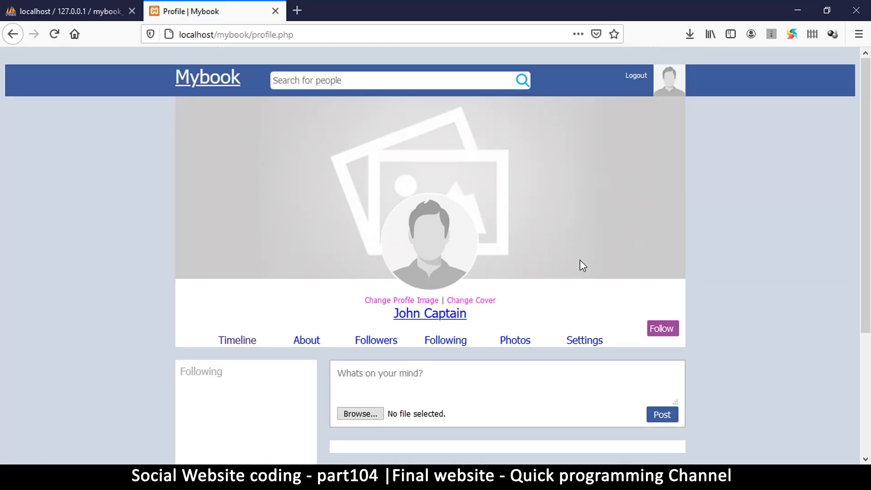
Browse the profile's About, Followers and Photos sections, ending on Settings with name and gender
{"action": "scroll", "scroll_direction": "down", "scroll_amount": 3}
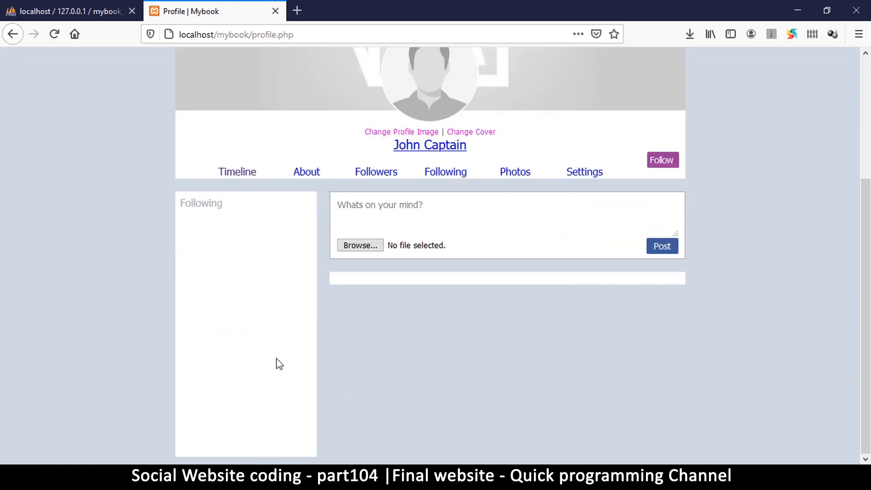
{"action": "mouse_move", "coordinate": [303, 169]}
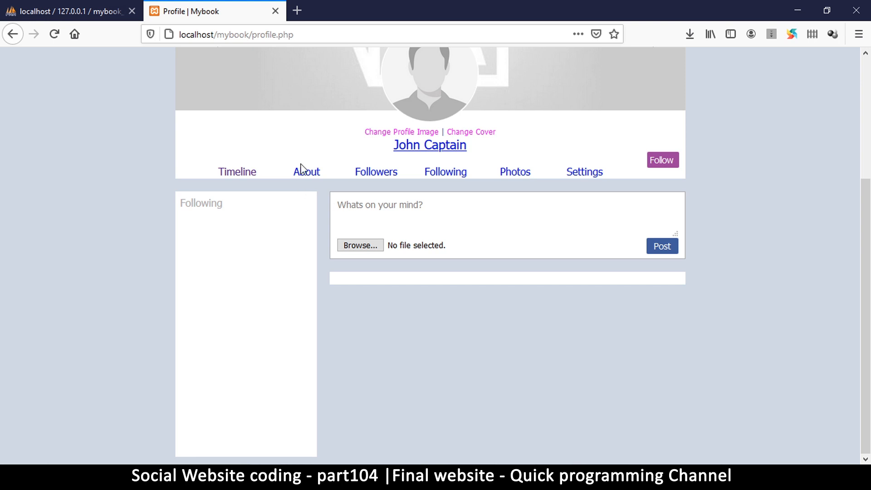
{"action": "left_click", "coordinate": [306, 171]}
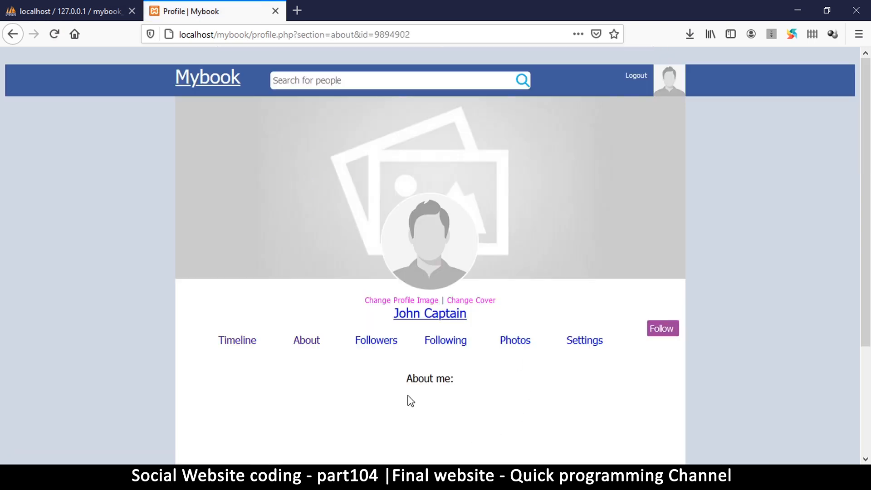
{"action": "left_click", "coordinate": [375, 340]}
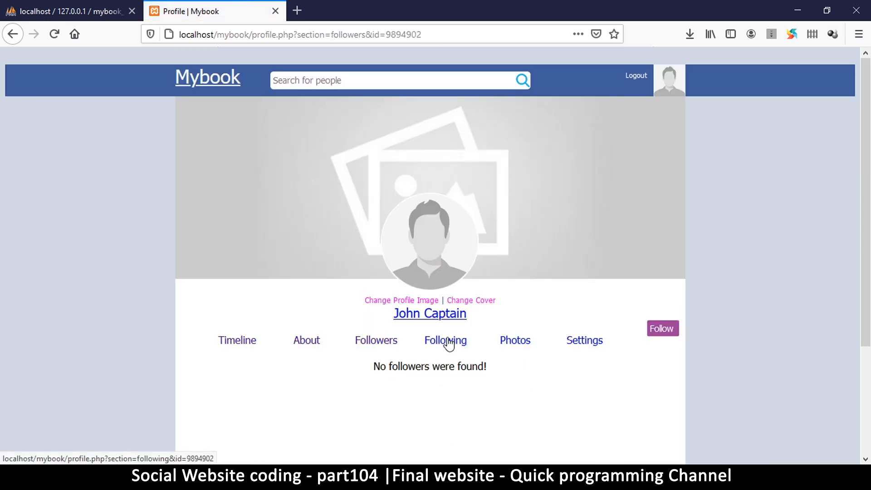
{"action": "left_click", "coordinate": [514, 340]}
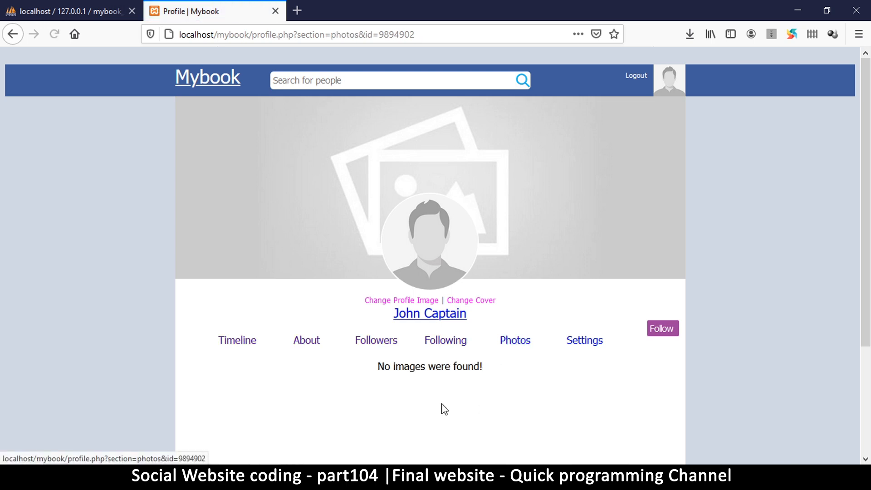
{"action": "left_click", "coordinate": [583, 340]}
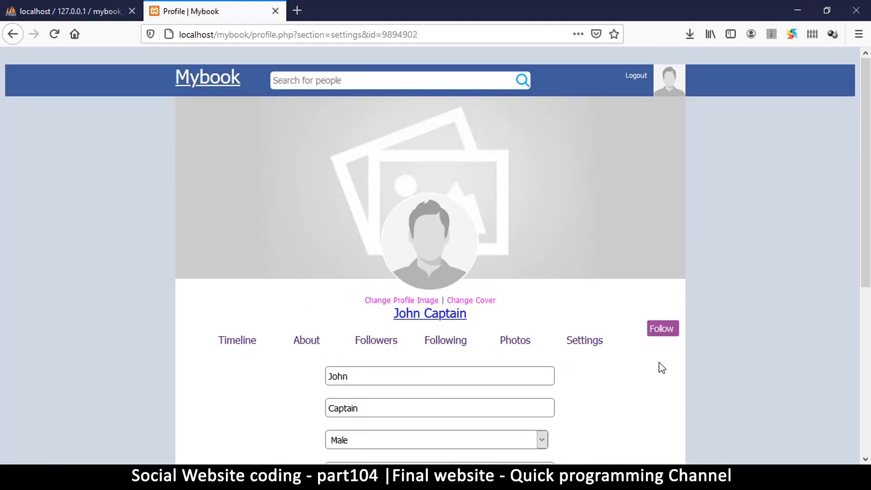
{"action": "mouse_move", "coordinate": [661, 328]}
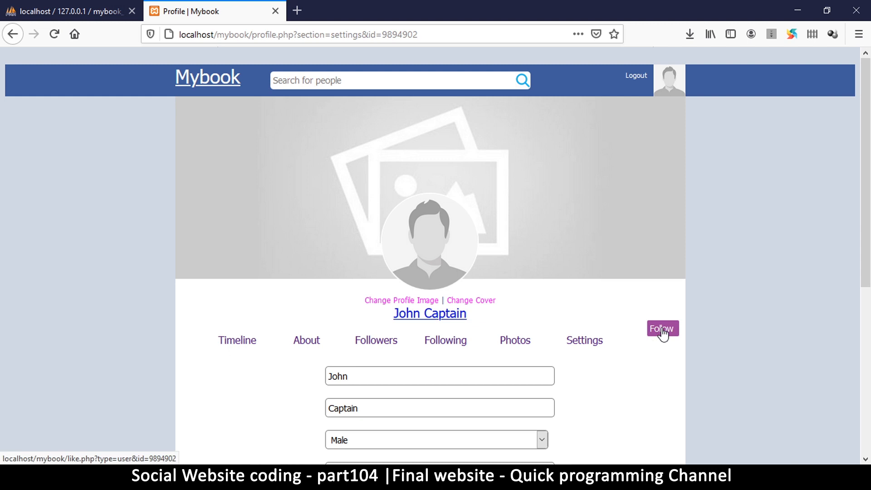
{"action": "left_click", "coordinate": [661, 329]}
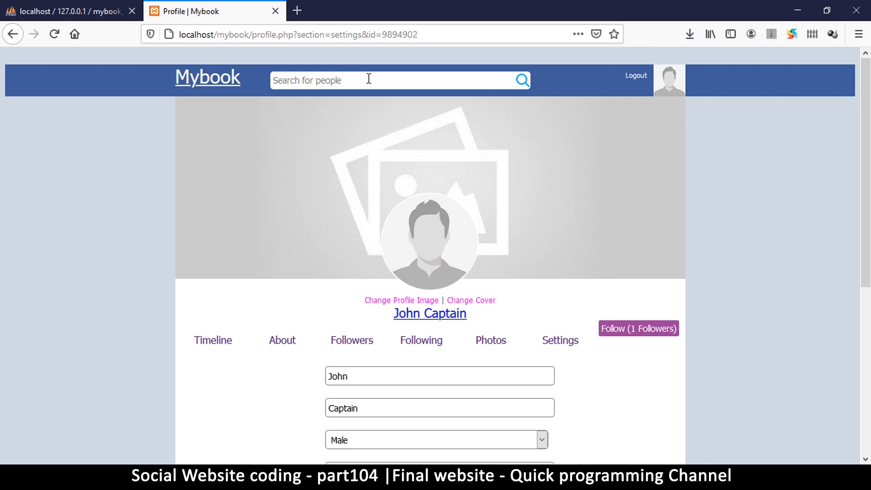
{"action": "type", "text": "e"}
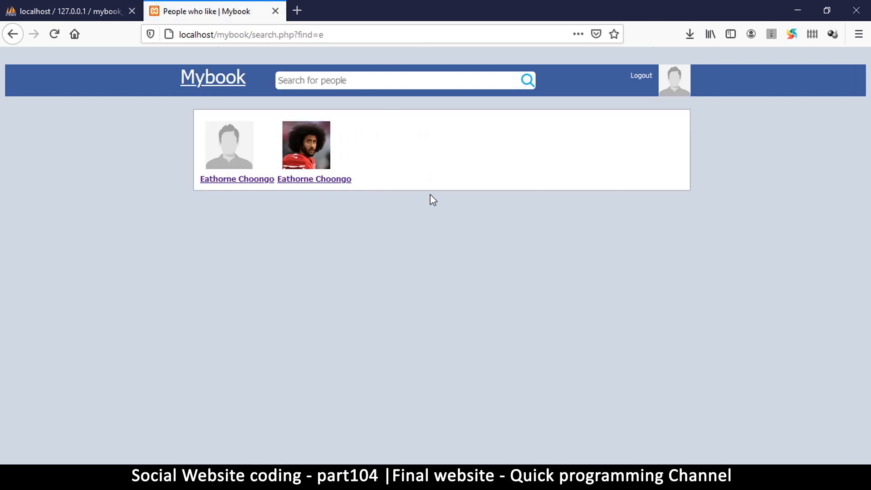
{"action": "left_click", "coordinate": [314, 178]}
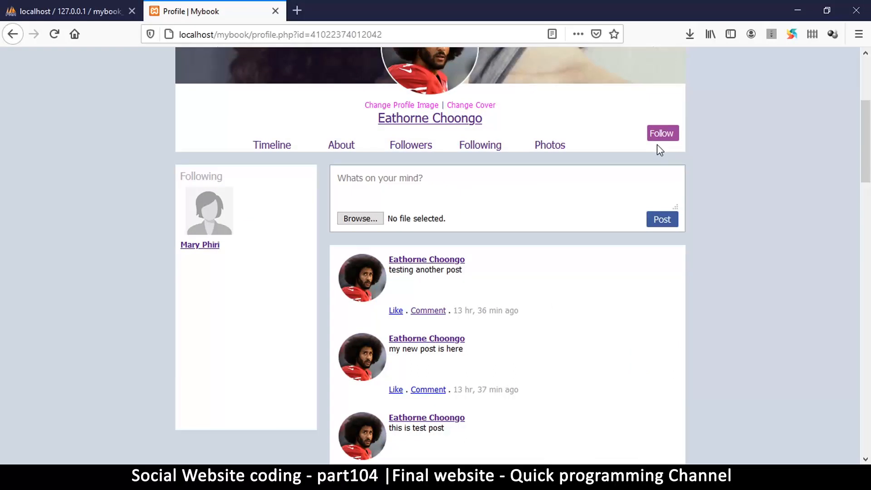
{"action": "left_click", "coordinate": [661, 133]}
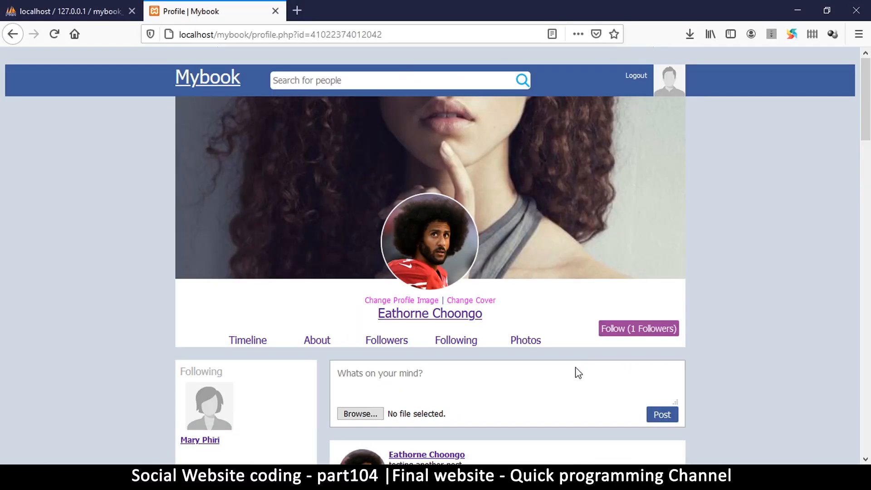
{"action": "scroll", "scroll_direction": "down", "scroll_amount": 3}
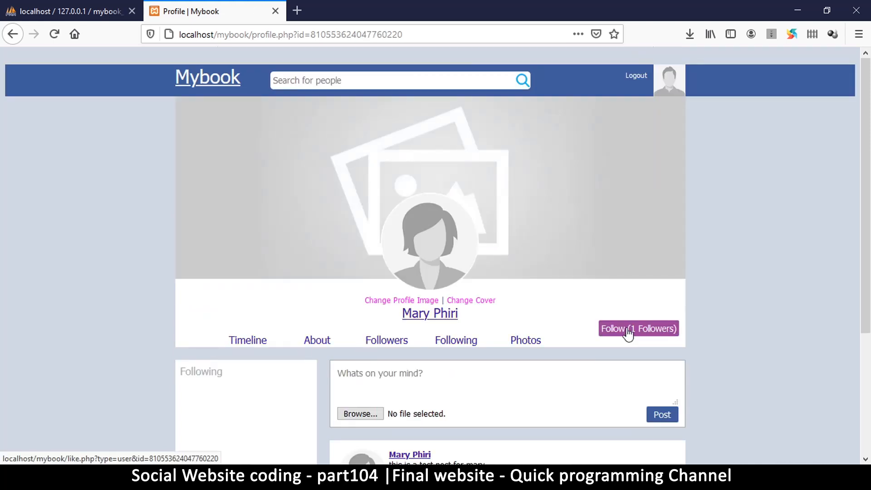
{"action": "left_click", "coordinate": [638, 329]}
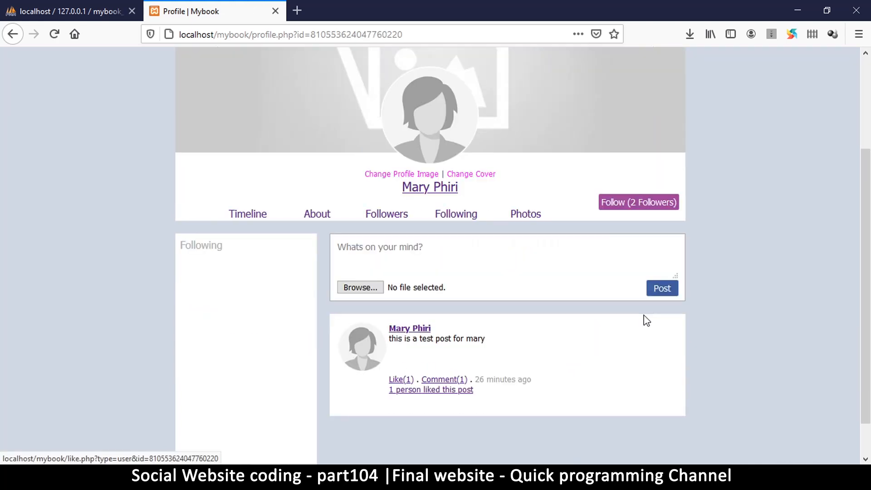
{"action": "scroll", "scroll_direction": "up", "scroll_amount": 3}
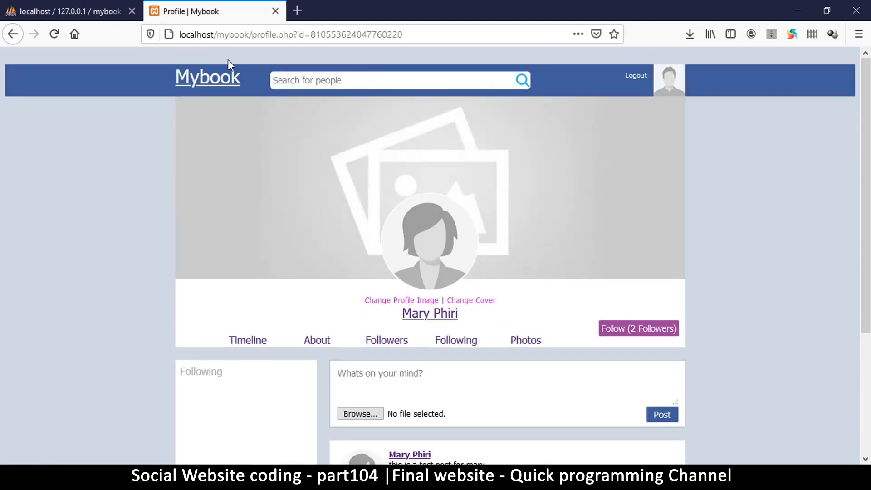
On the home feed, write a status reading "my first post as John"
{"action": "left_click", "coordinate": [207, 76]}
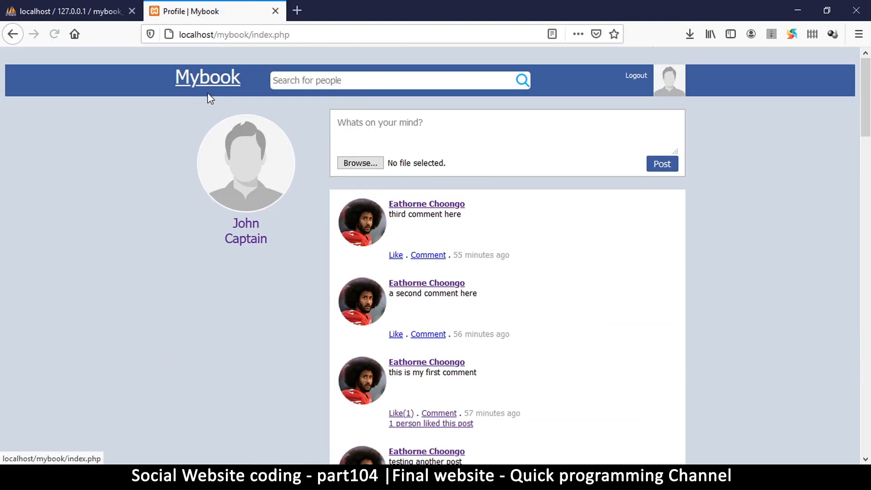
{"action": "scroll", "scroll_direction": "down", "scroll_amount": 3}
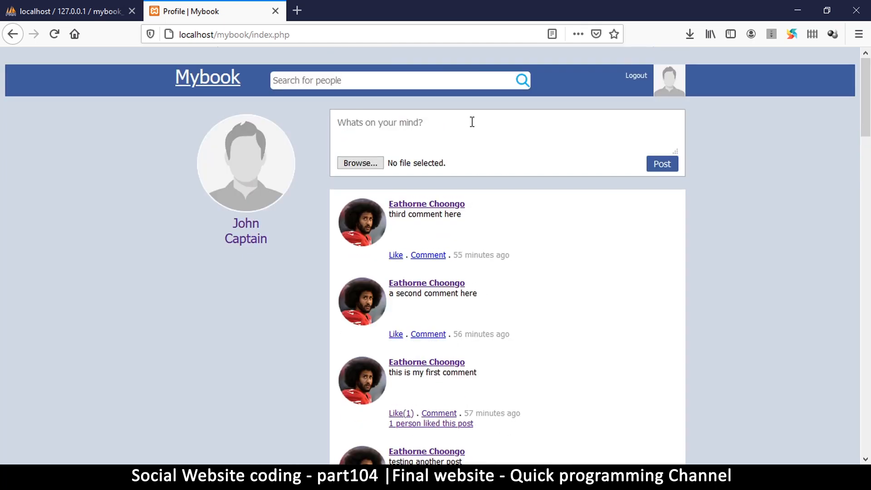
{"action": "type", "text": "my f"}
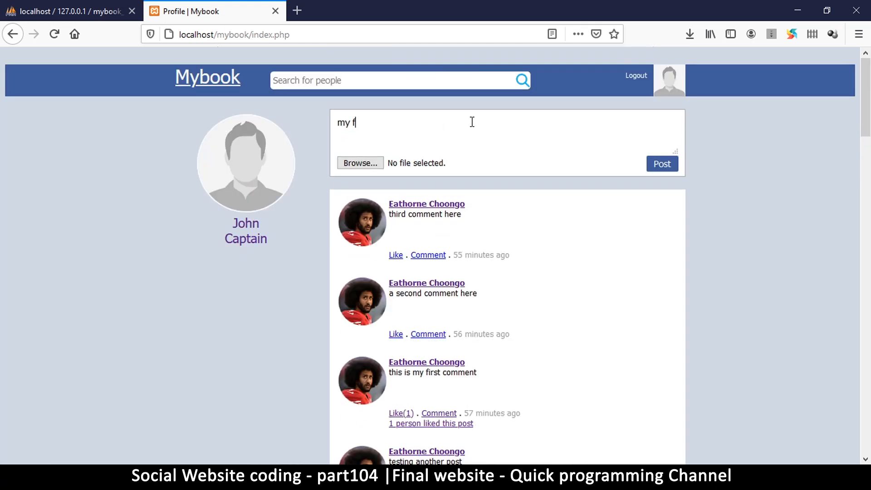
{"action": "type", "text": "irst post as"}
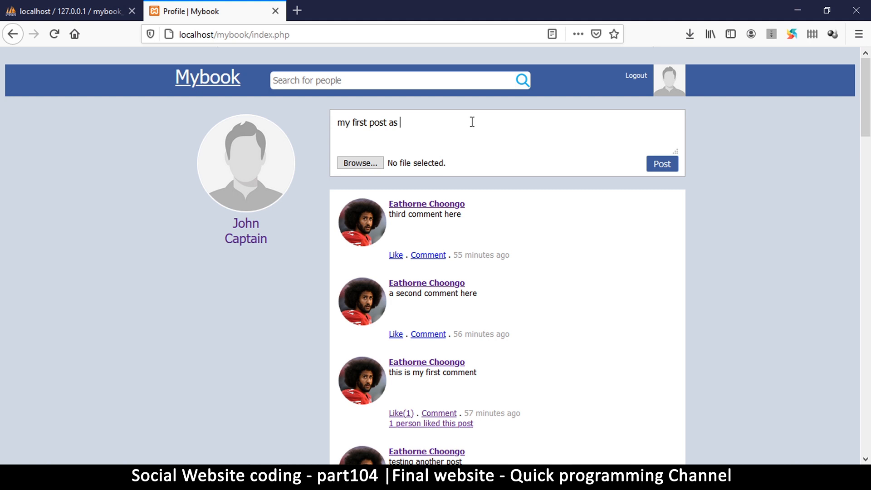
{"action": "type", "text": "John"}
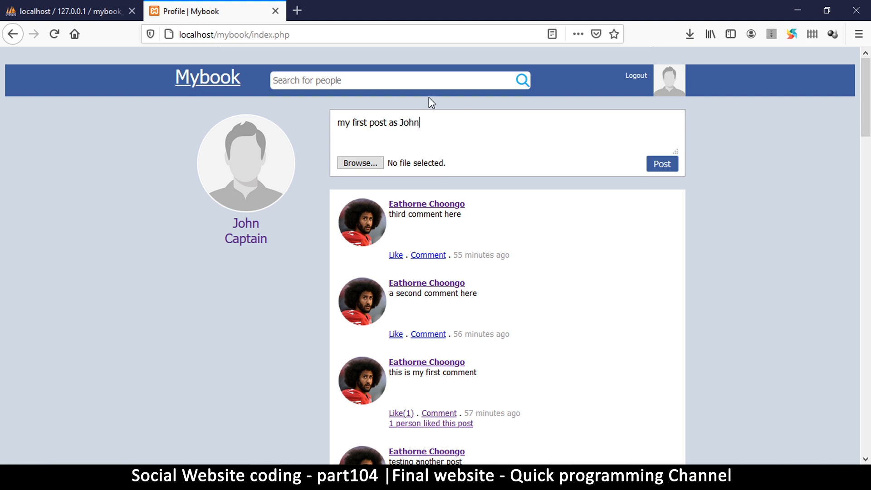
Attach mafela pic.jpg to the draft post through the file upload dialog
{"action": "left_click", "coordinate": [360, 162]}
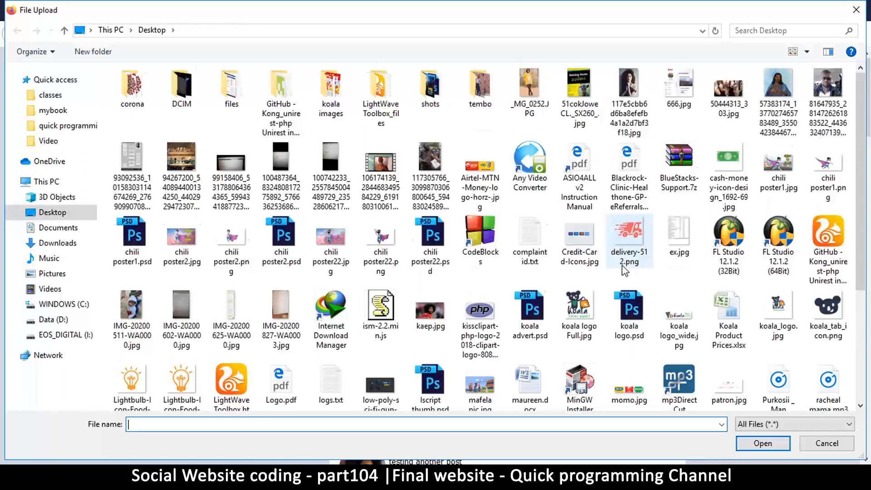
{"action": "scroll", "scroll_direction": "down", "scroll_amount": 3}
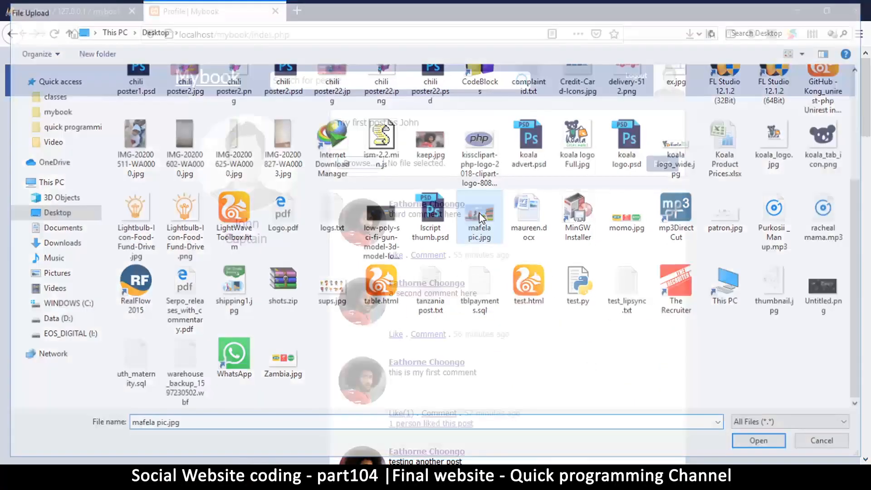
{"action": "left_click", "coordinate": [757, 440]}
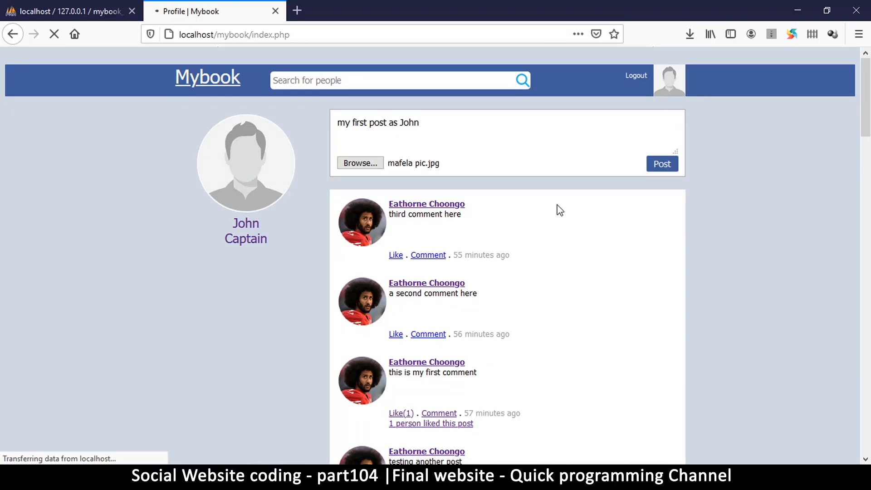
Publish "my first post as John" with its cartoon picture and like it
{"action": "left_click", "coordinate": [661, 163]}
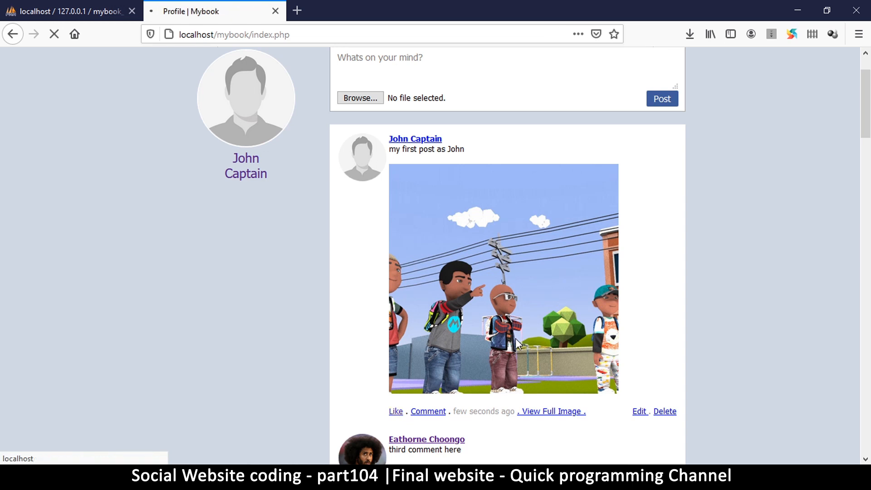
{"action": "left_click", "coordinate": [395, 411]}
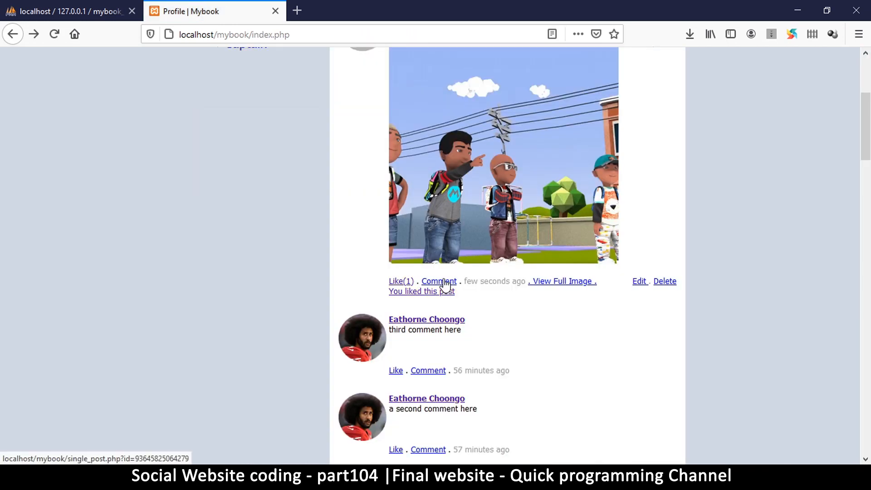
Comment "this is a nice cartoon" on the post from its single-post page
{"action": "left_click", "coordinate": [438, 281]}
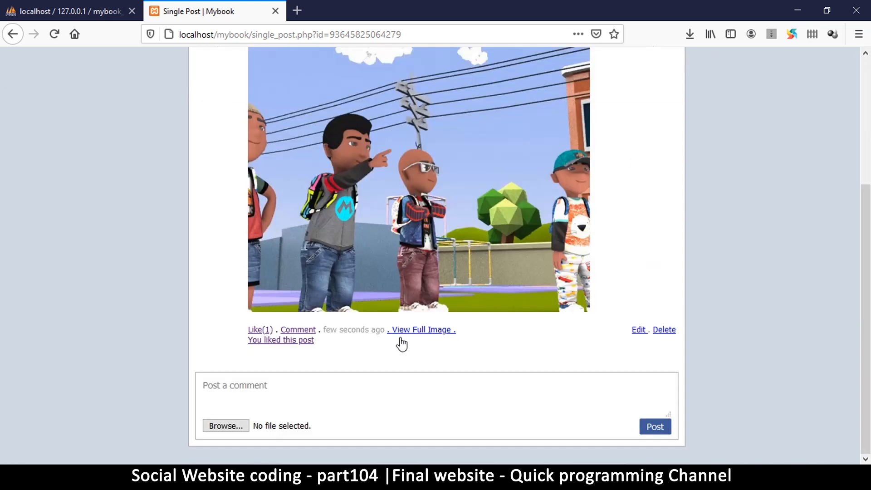
{"action": "type", "text": "t"}
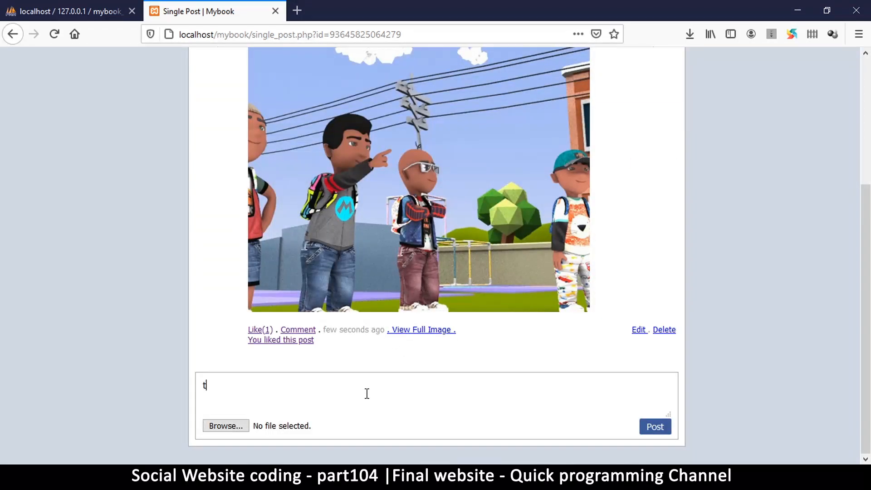
{"action": "type", "text": "his is a nic"}
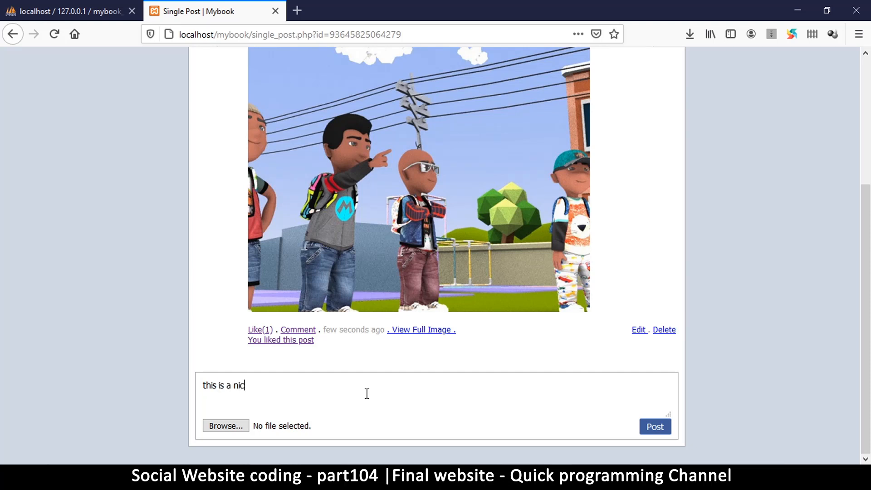
{"action": "type", "text": "e cartoon"}
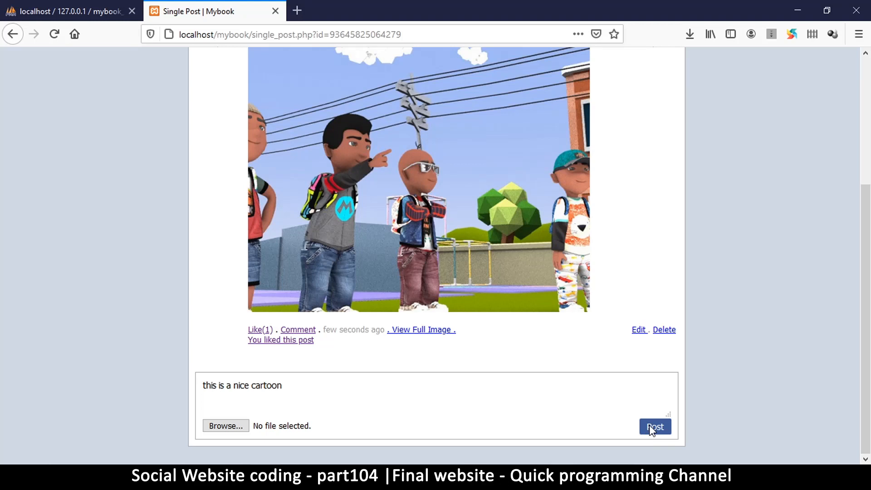
{"action": "left_click", "coordinate": [654, 426]}
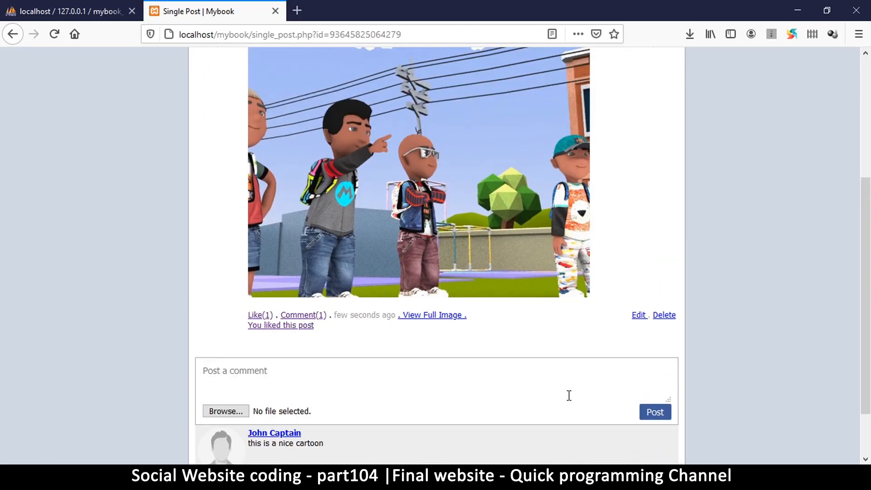
{"action": "left_click", "coordinate": [432, 315]}
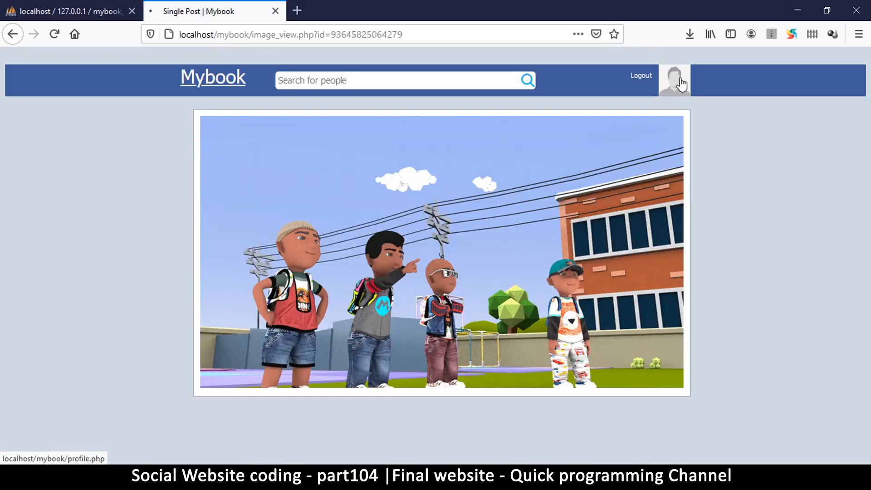
{"action": "left_click", "coordinate": [674, 79]}
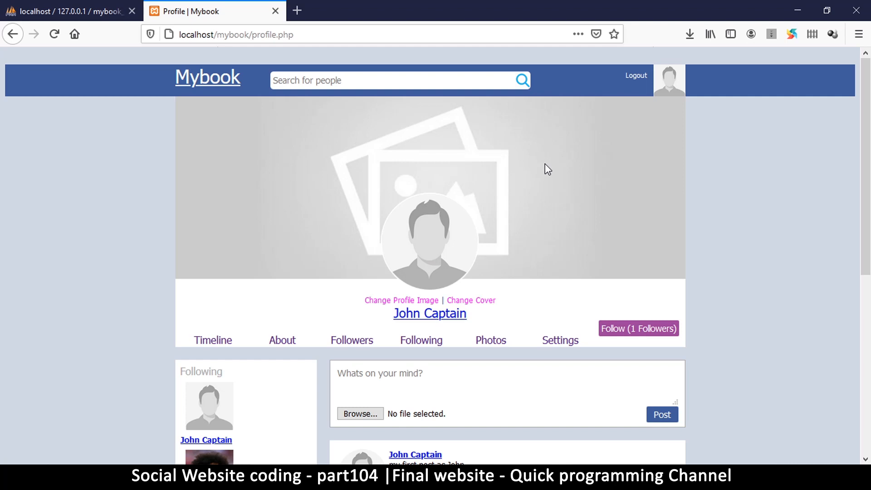
{"action": "mouse_move", "coordinate": [470, 305]}
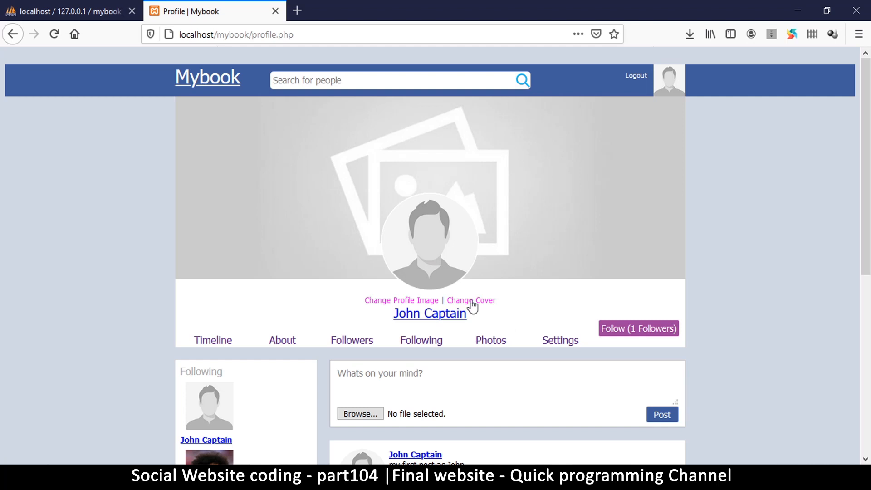
{"action": "mouse_move", "coordinate": [471, 301]}
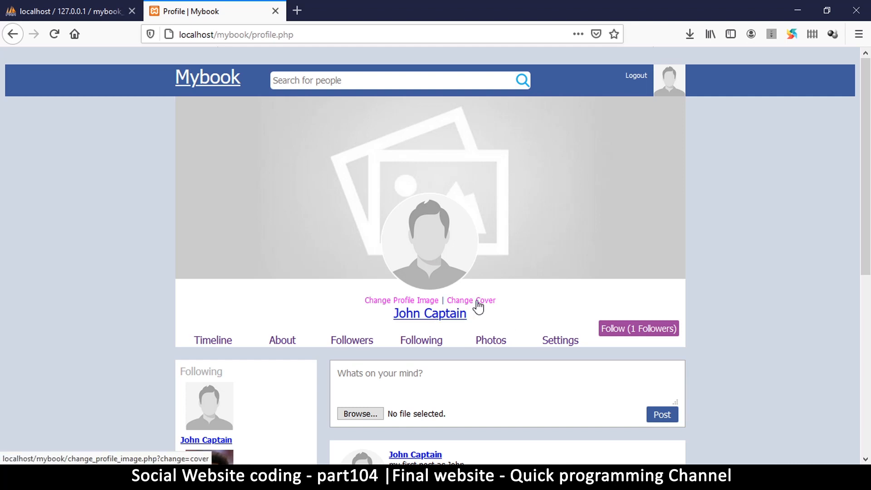
Begin changing the cover and browse to Data (D:) > textures > people
{"action": "left_click", "coordinate": [471, 300]}
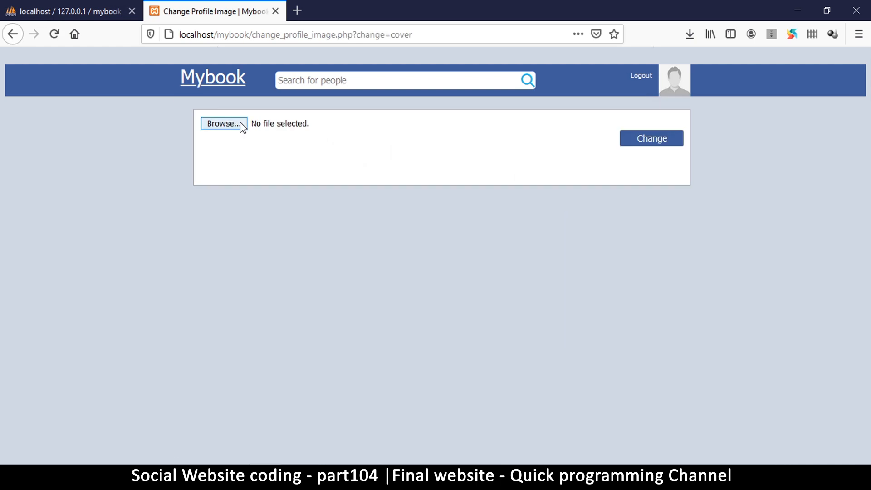
{"action": "left_click", "coordinate": [223, 123]}
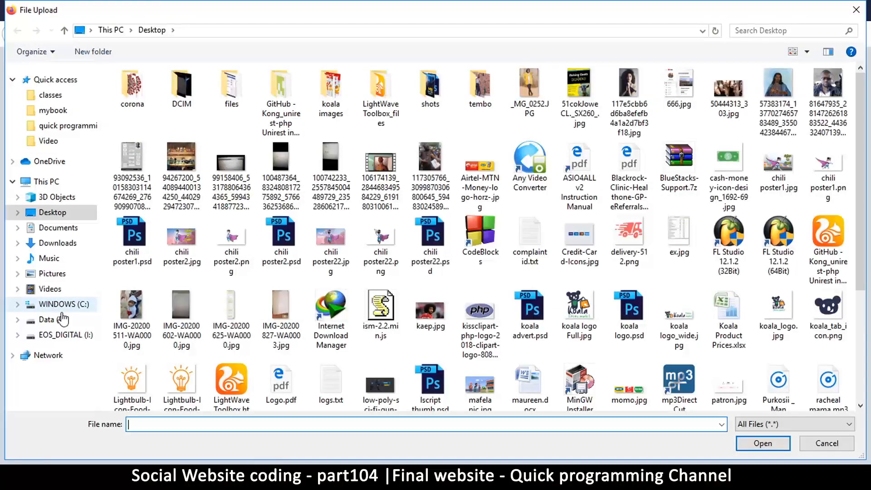
{"action": "left_click", "coordinate": [47, 319]}
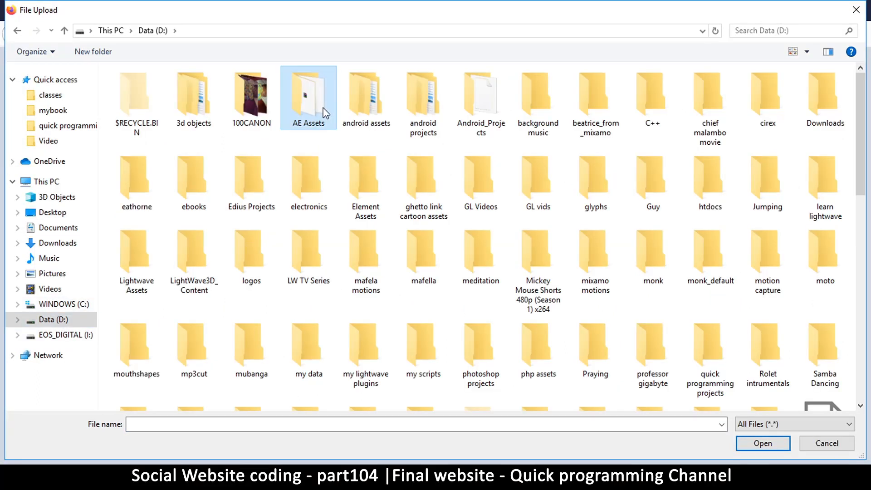
{"action": "scroll", "scroll_direction": "down", "scroll_amount": 3}
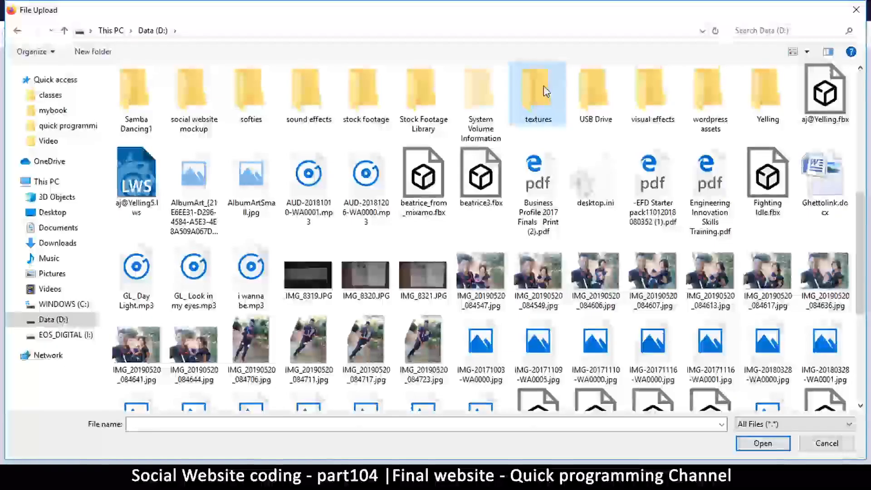
{"action": "double_click", "coordinate": [537, 91]}
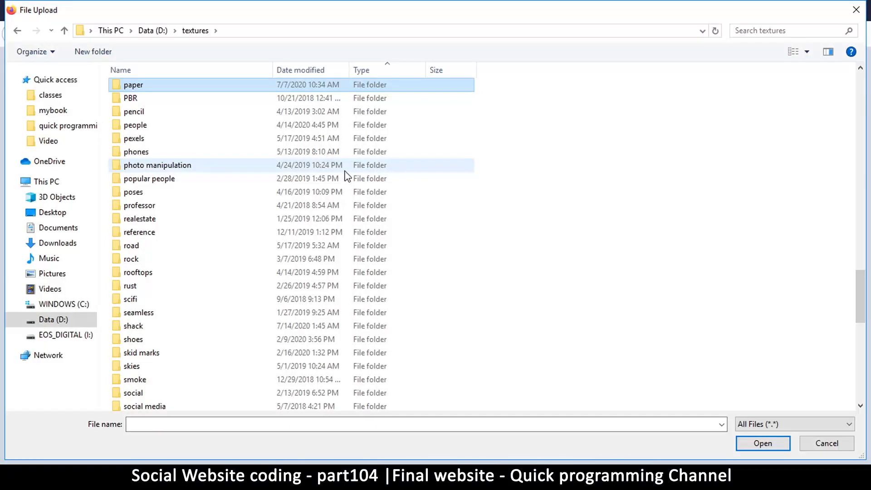
{"action": "double_click", "coordinate": [137, 124]}
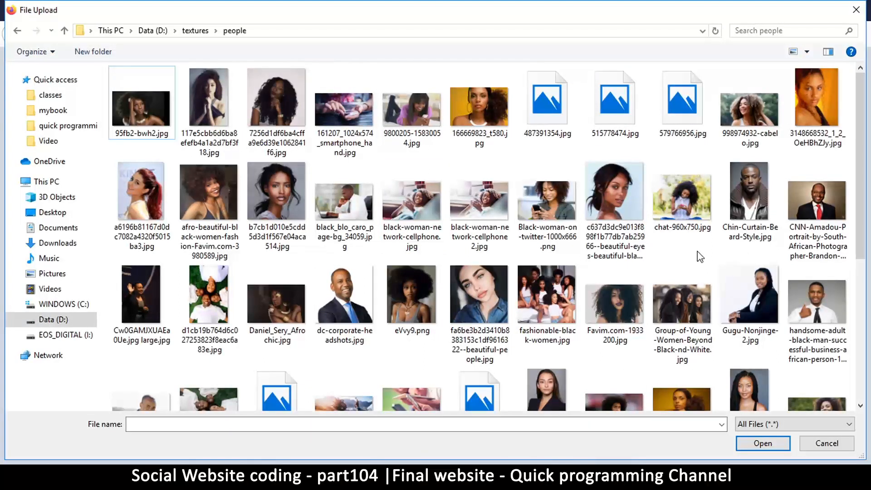
Upload the photo of the man with dreadlocks beside a skateboard as the cover
{"action": "scroll", "scroll_direction": "down", "scroll_amount": 3}
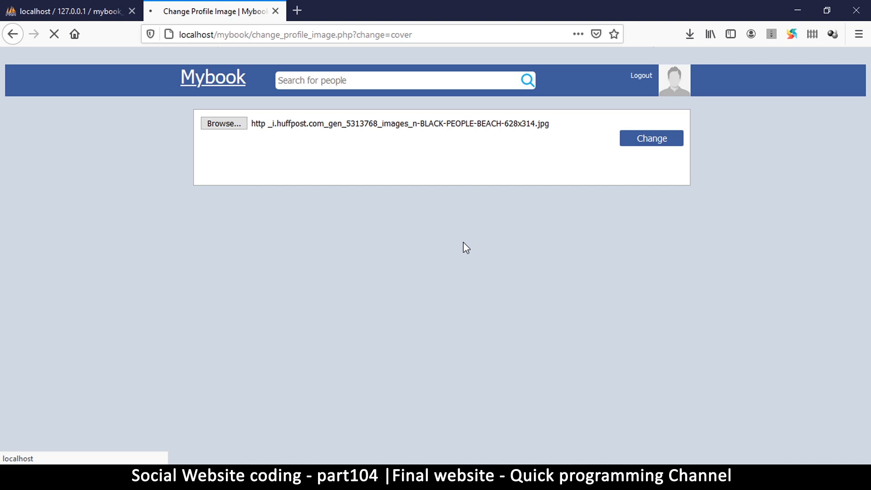
{"action": "left_click", "coordinate": [651, 138]}
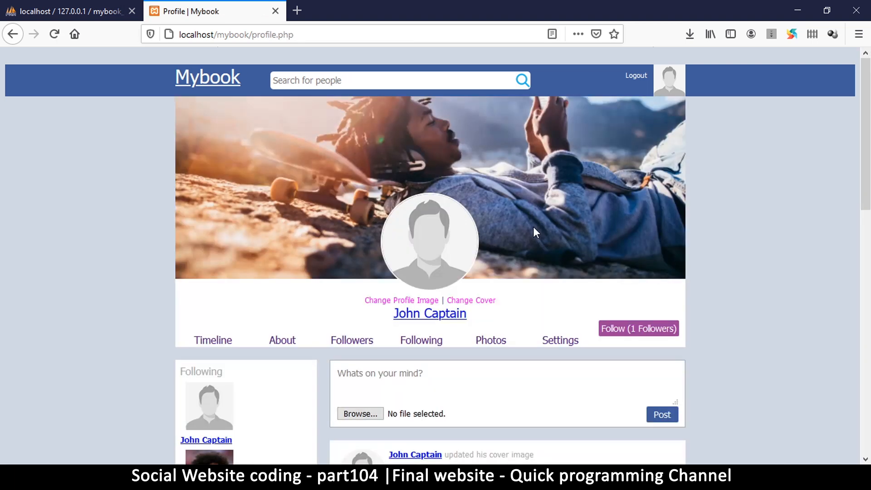
{"action": "mouse_move", "coordinate": [544, 187]}
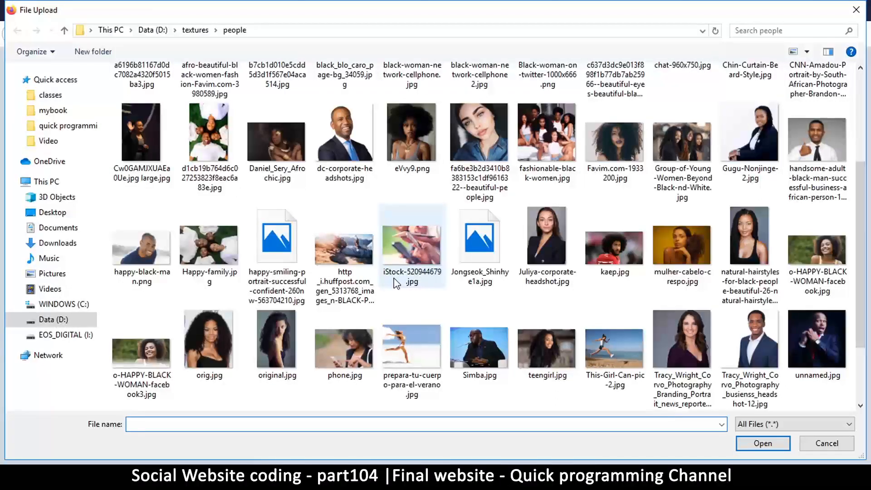
Set the profile picture to the afro-beautiful-black-women JPEG of three smiling women
{"action": "scroll", "scroll_direction": "down", "scroll_amount": 3}
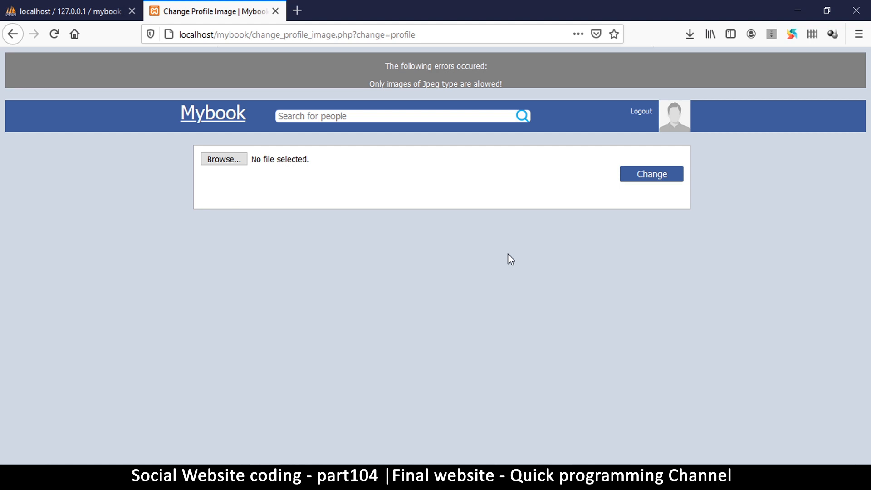
{"action": "left_click", "coordinate": [223, 159]}
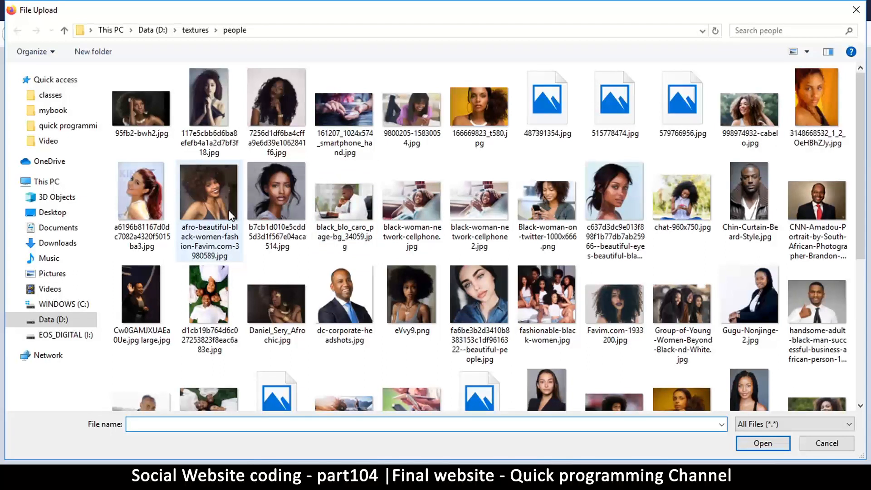
{"action": "left_click", "coordinate": [209, 191]}
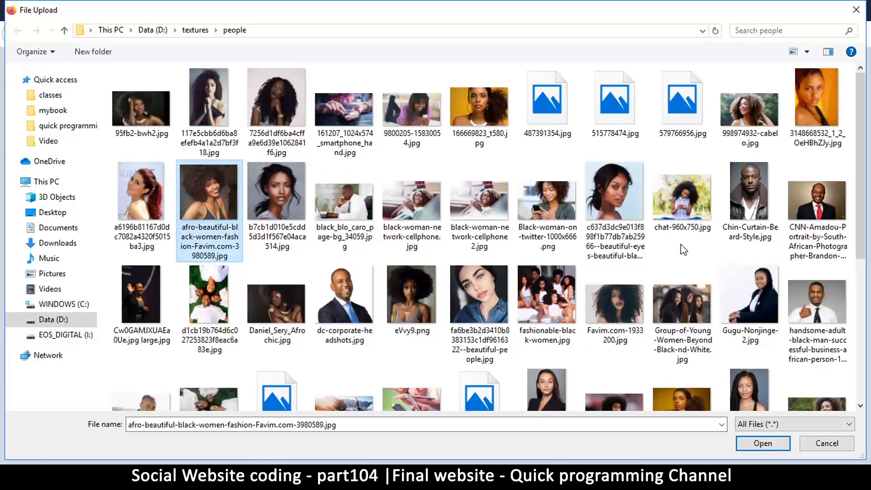
{"action": "scroll", "scroll_direction": "down", "scroll_amount": 3}
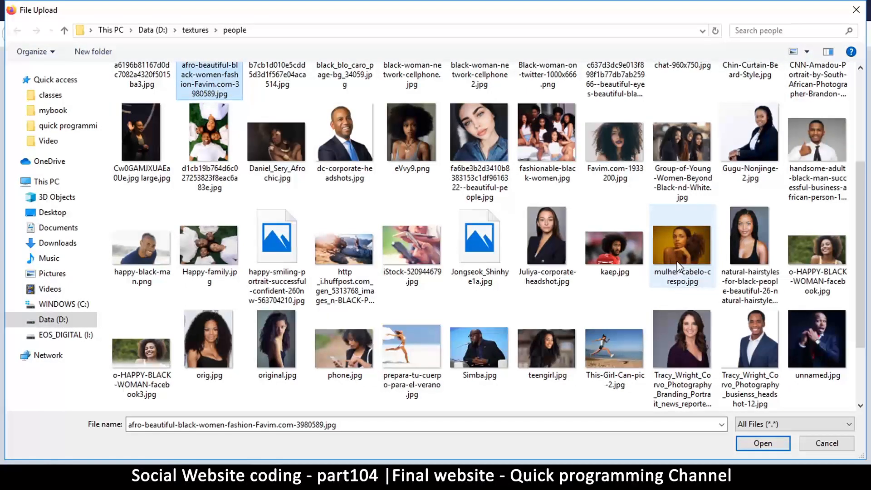
{"action": "left_click", "coordinate": [761, 443]}
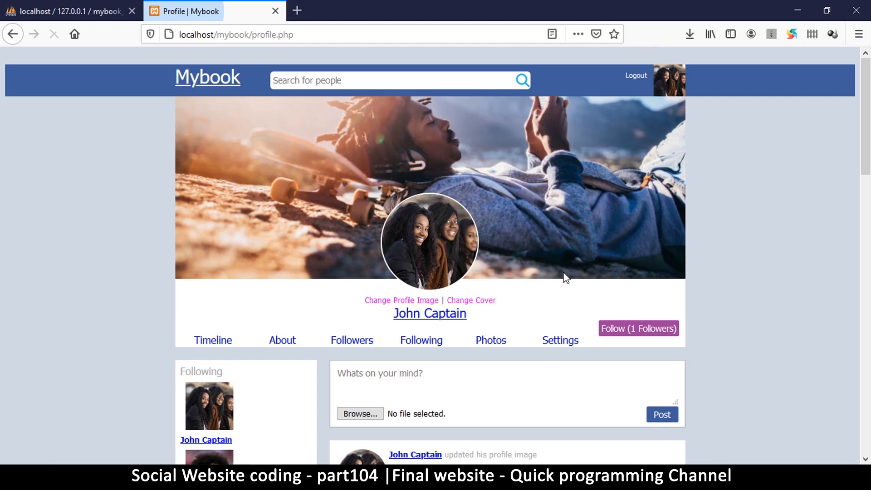
{"action": "scroll", "scroll_direction": "down", "scroll_amount": 3}
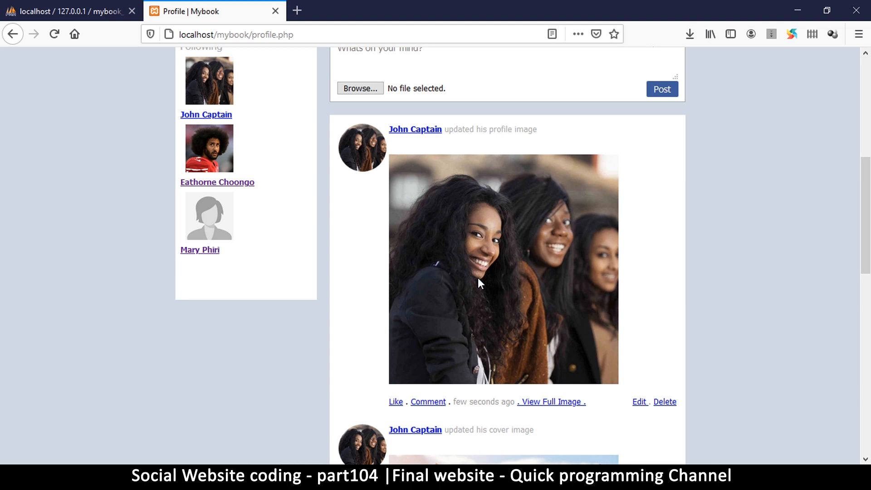
{"action": "scroll", "scroll_direction": "down", "scroll_amount": 3}
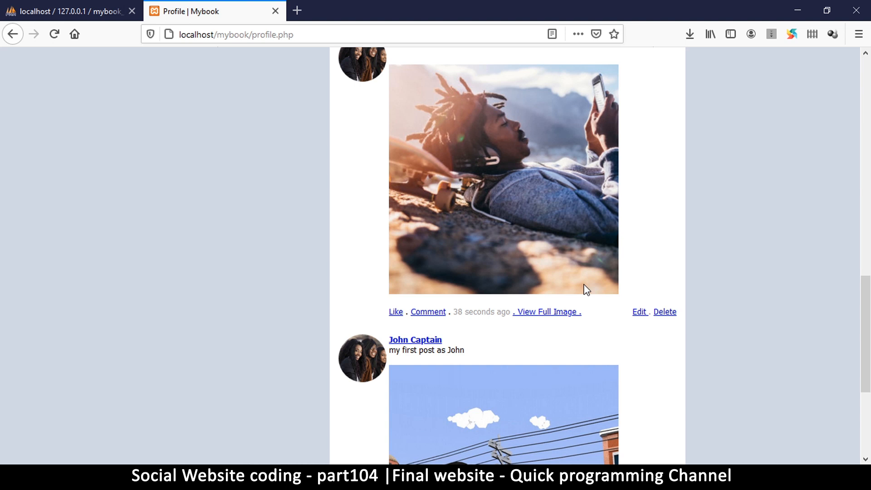
{"action": "left_click", "coordinate": [546, 311]}
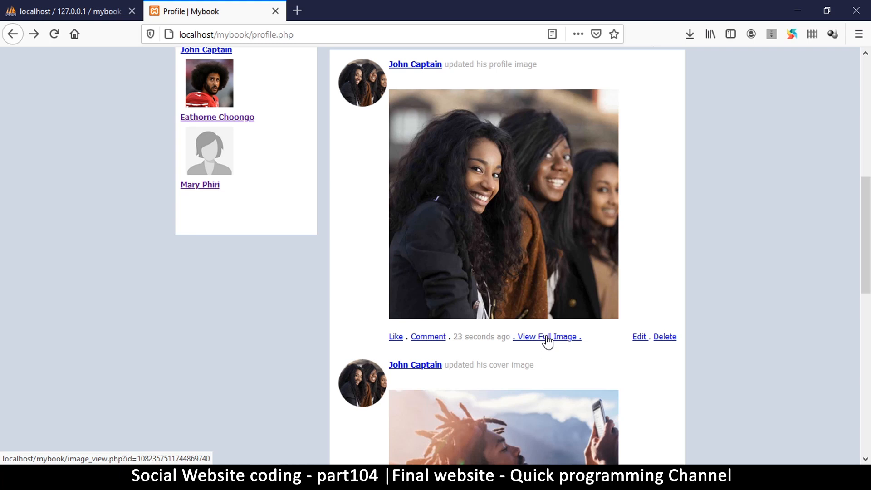
{"action": "left_click", "coordinate": [546, 336]}
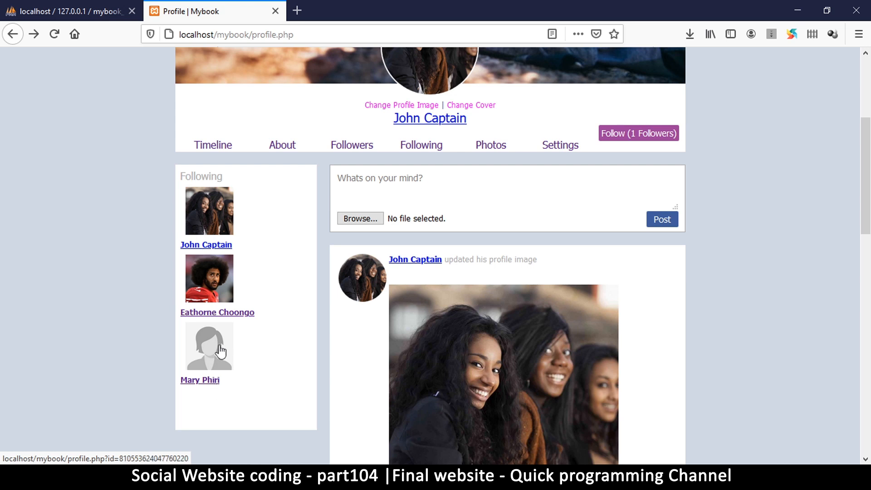
{"action": "mouse_move", "coordinate": [215, 263]}
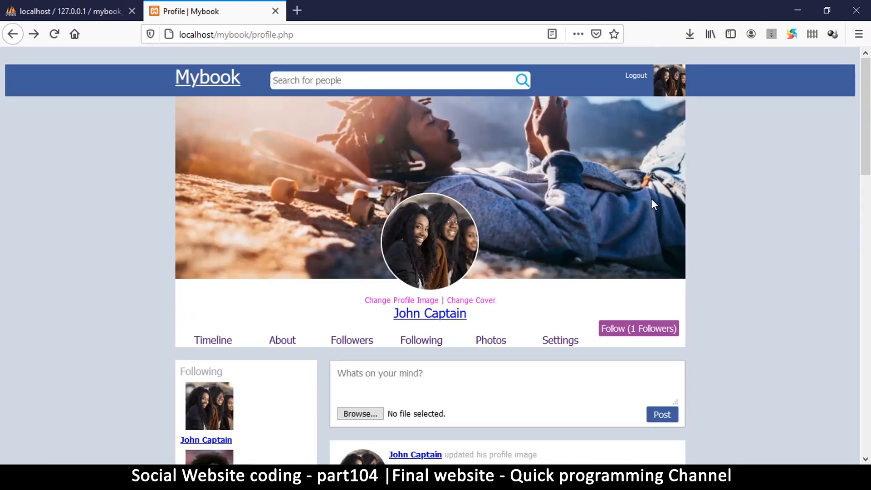
{"action": "scroll", "scroll_direction": "down", "scroll_amount": 3}
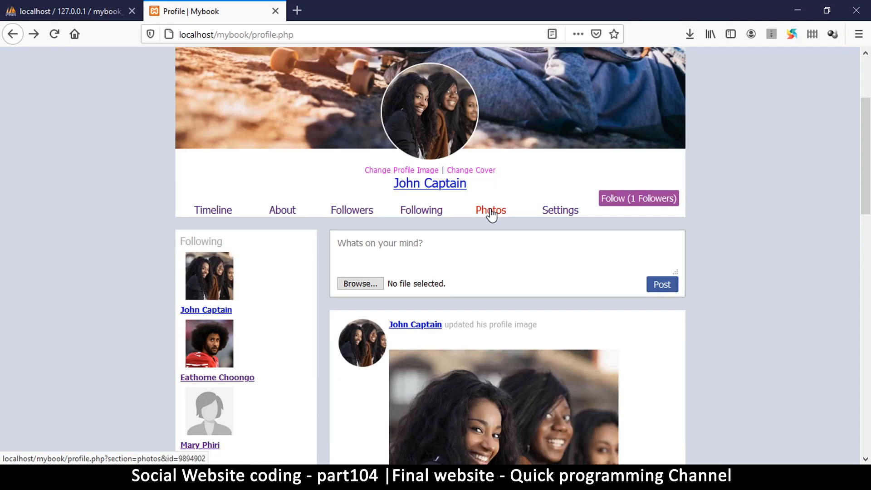
Show the Photos section with thumbnails of the three women, skateboard cover and cartoon
{"action": "left_click", "coordinate": [490, 209]}
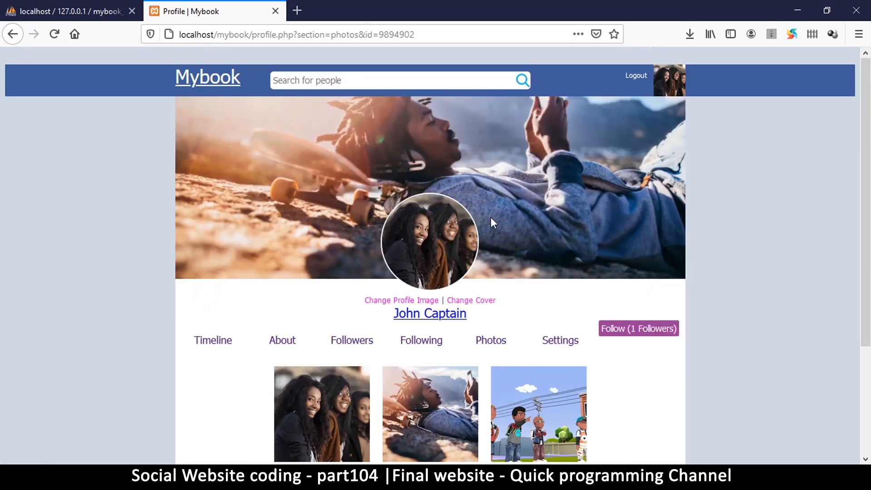
{"action": "scroll", "scroll_direction": "down", "scroll_amount": 3}
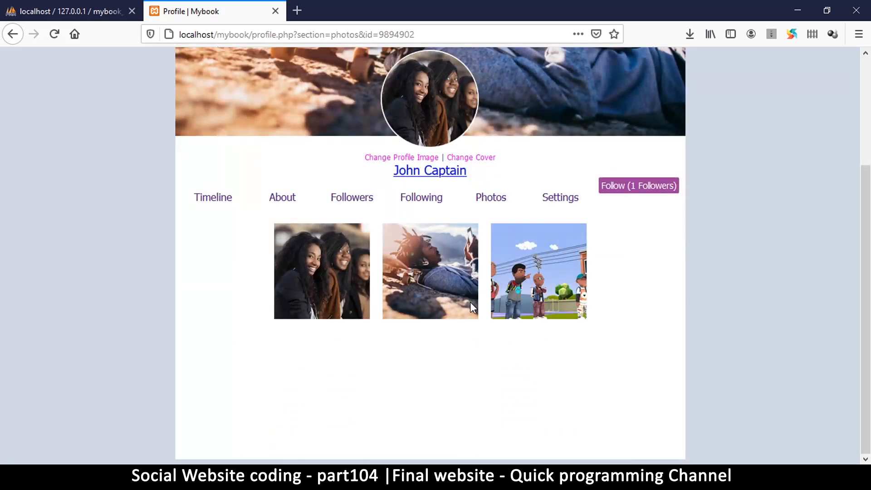
{"action": "mouse_move", "coordinate": [382, 211]}
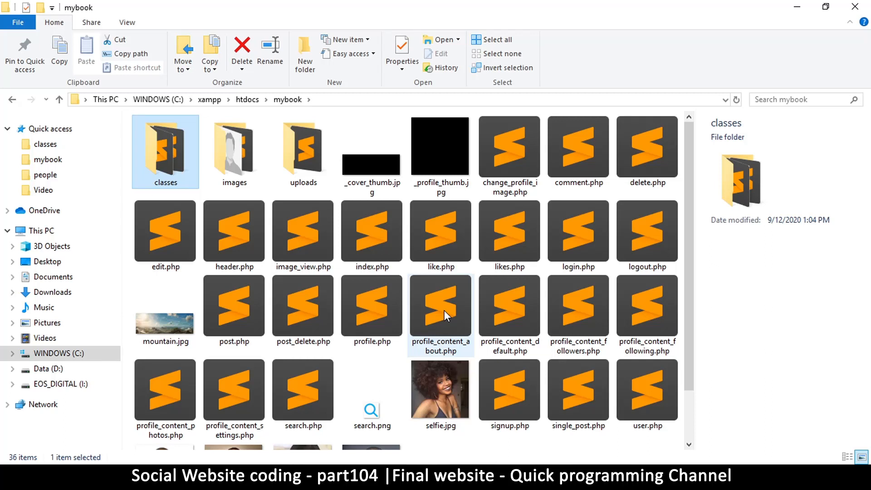
Open profile_content_photos.php from the mybook folder in Sublime Text
{"action": "left_click", "coordinate": [577, 306]}
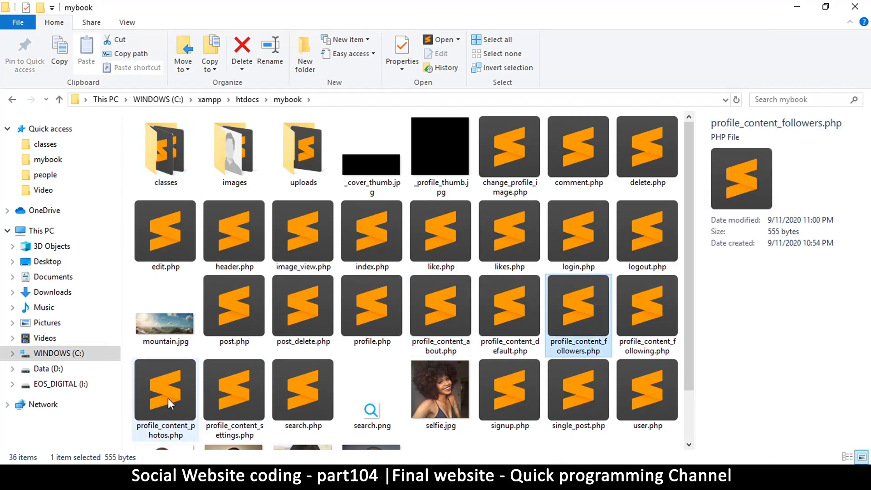
{"action": "double_click", "coordinate": [164, 389]}
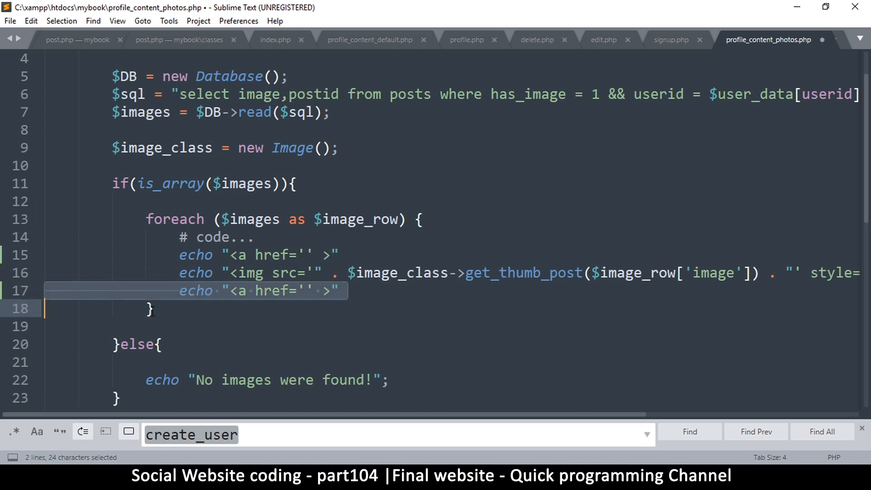
Fix the closing tag and point the thumbnail link href at single_post.php?id=
{"action": "left_click", "coordinate": [240, 290]}
{"action": "type", "text": "/"}
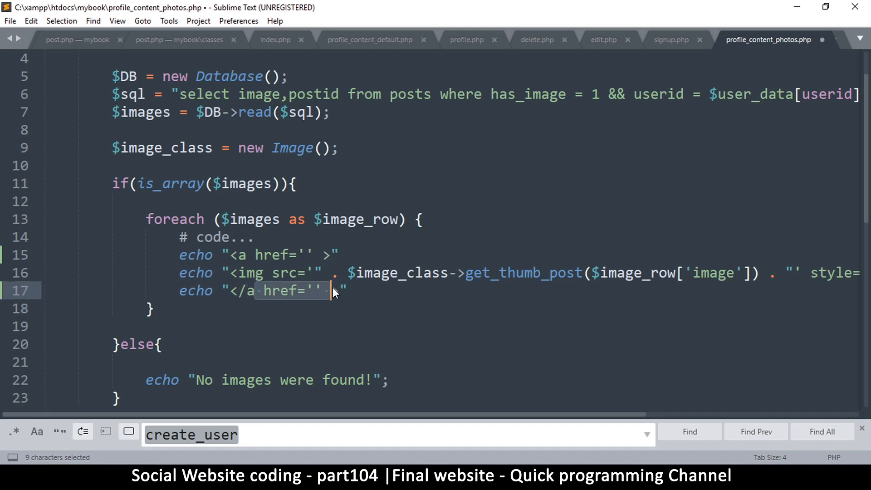
{"action": "key", "text": "Delete"}
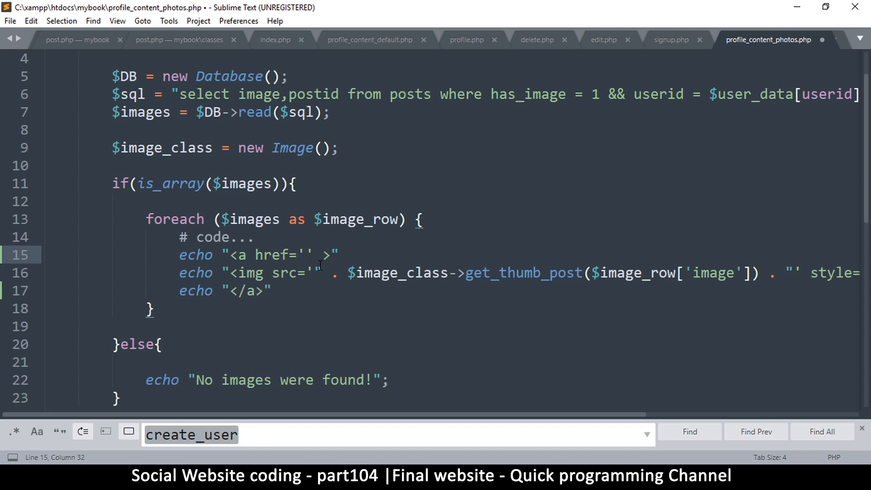
{"action": "type", "text": "single_p"}
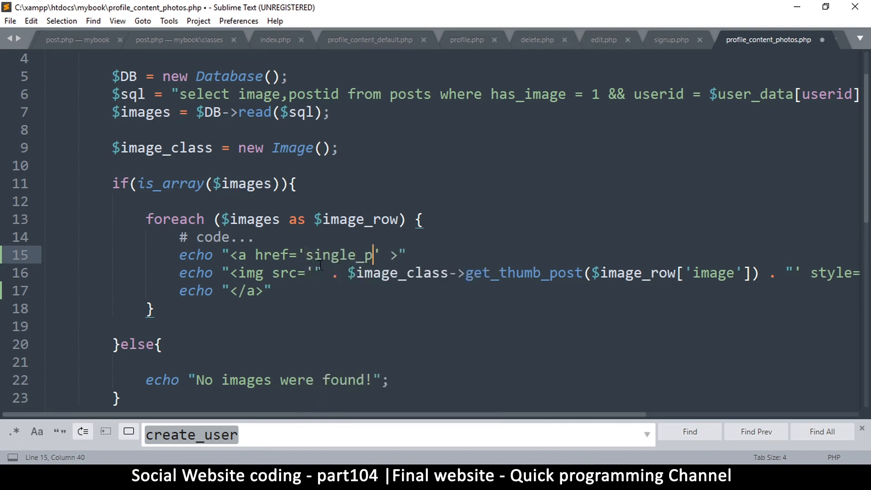
{"action": "type", "text": "ost.php?"}
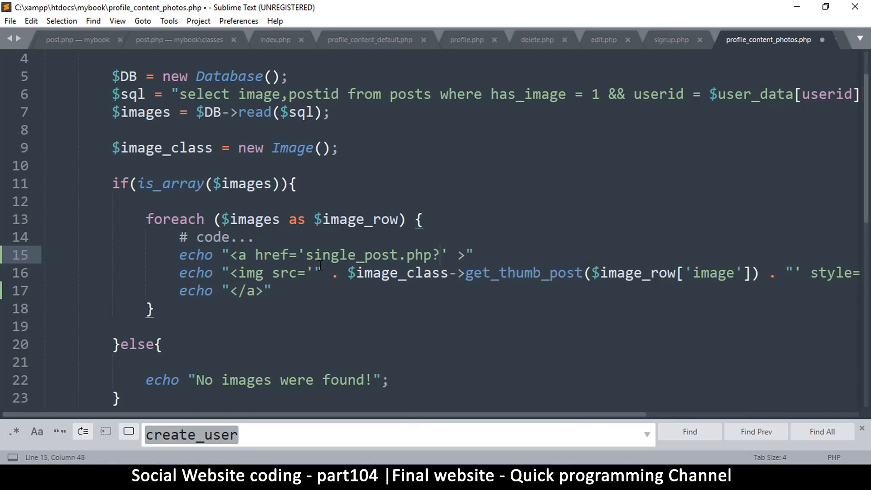
{"action": "type", "text": "id="}
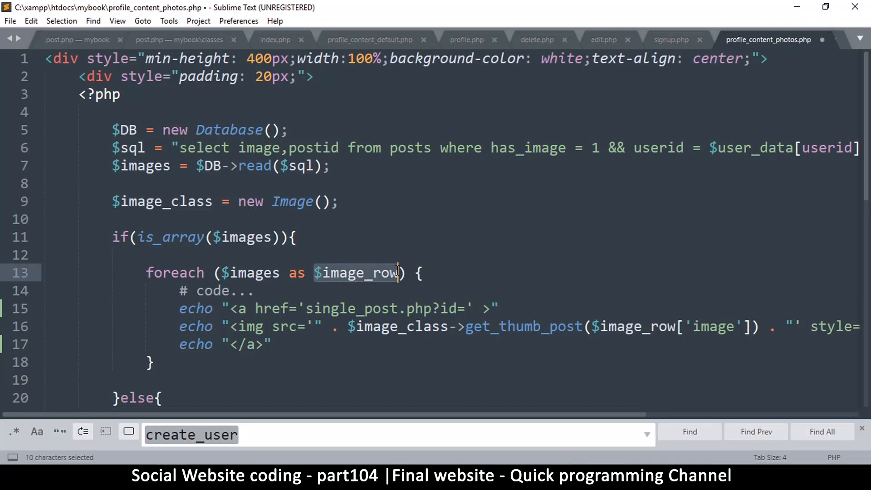
Append $image_row[postid] to the link's id and terminate the echo line with a semicolon
{"action": "key", "text": "ctrl+c"}
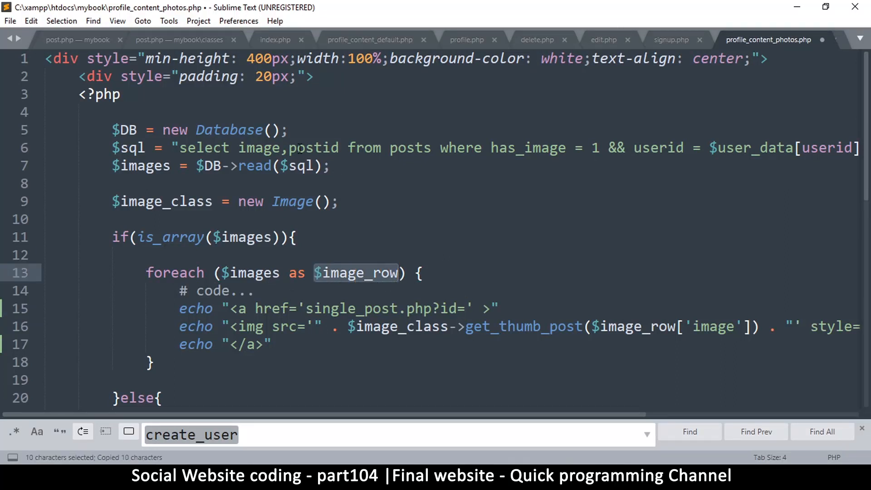
{"action": "double_click", "coordinate": [314, 148]}
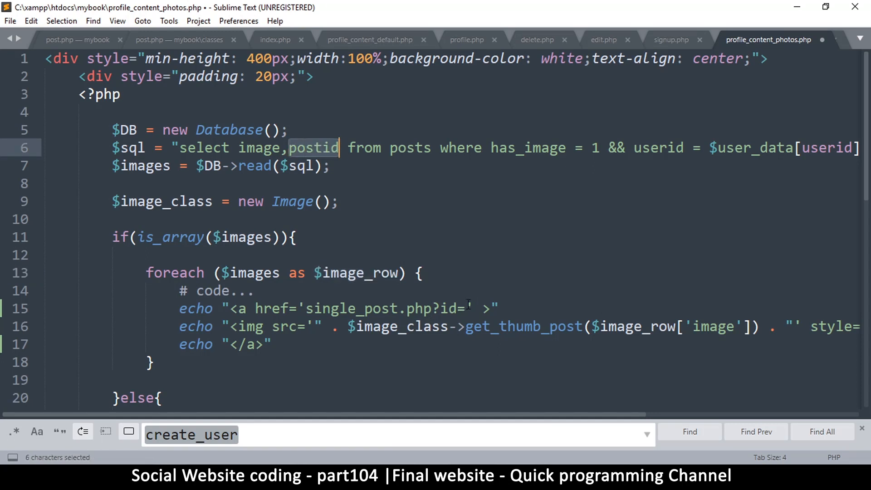
{"action": "type", "text": "$image_row"}
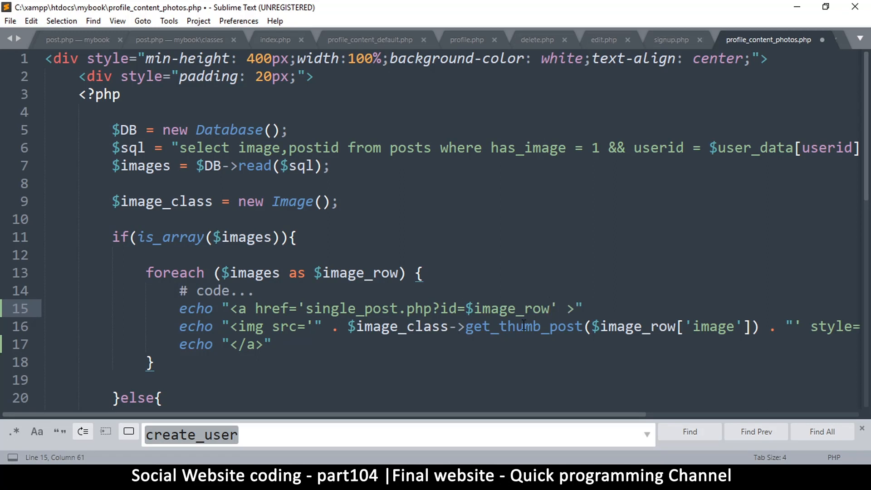
{"action": "type", "text": "[postid"}
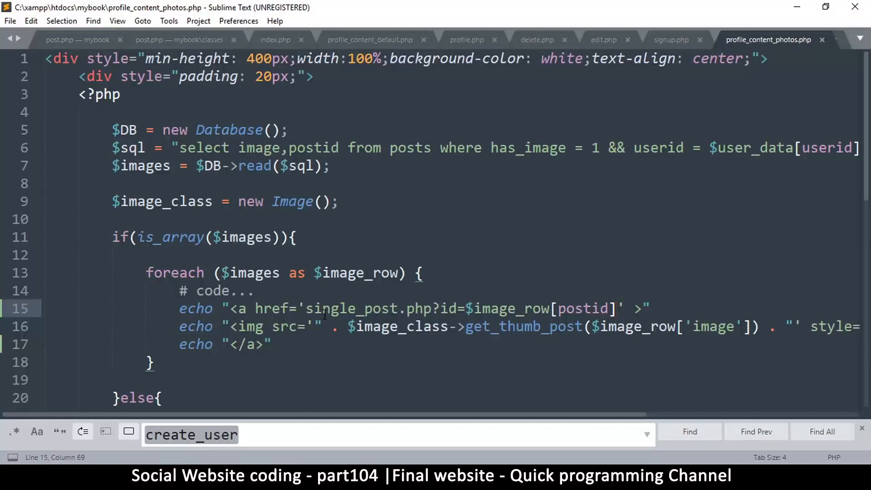
{"action": "left_click_drag", "start_coordinate": [311, 308], "coordinate": [492, 308]}
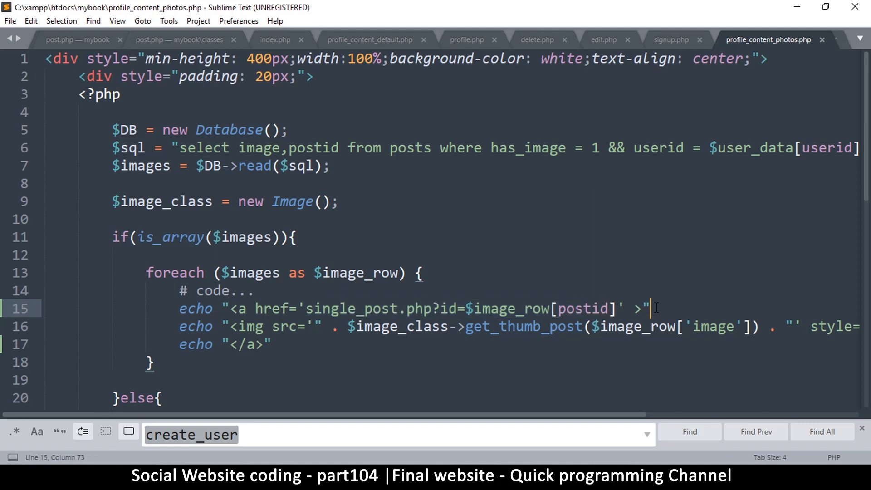
{"action": "type", "text": ";"}
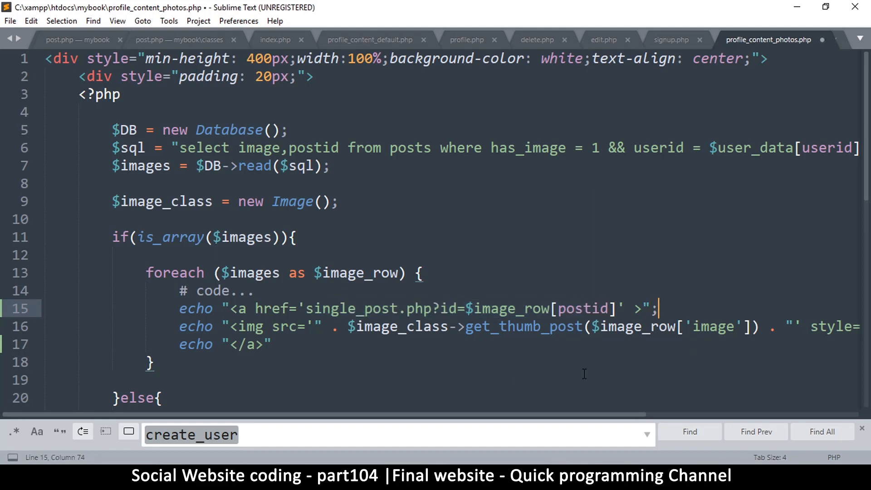
{"action": "type", "text": ";"}
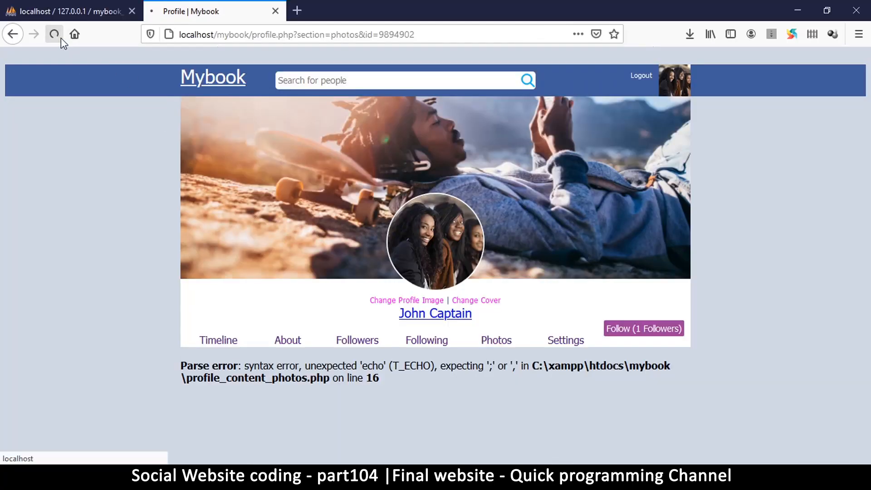
Reload the Photos section to show the three thumbnails and follow the first one to its single post
{"action": "left_click", "coordinate": [54, 33]}
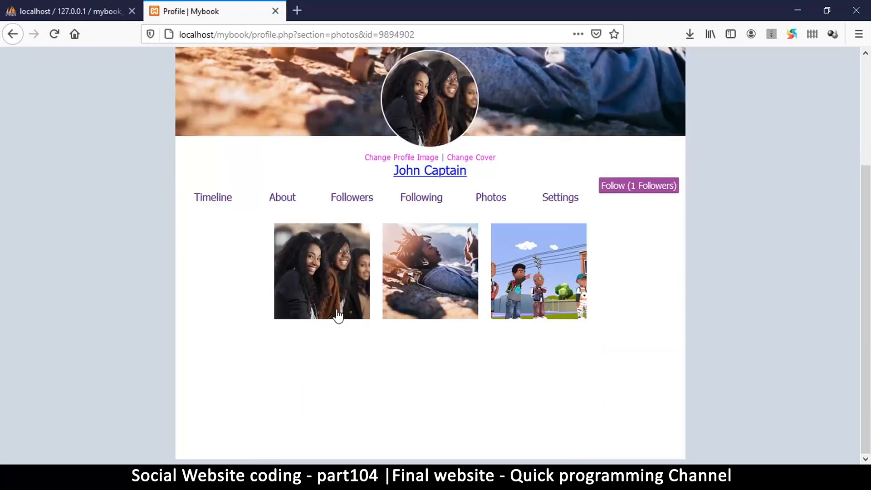
{"action": "left_click", "coordinate": [321, 271]}
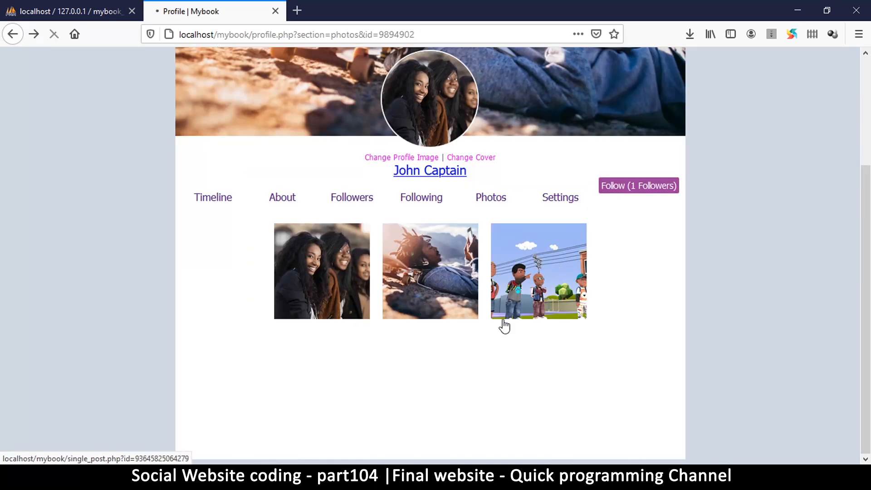
Open the cartoon photo's single post and bring up its delete confirmation page
{"action": "left_click", "coordinate": [537, 272]}
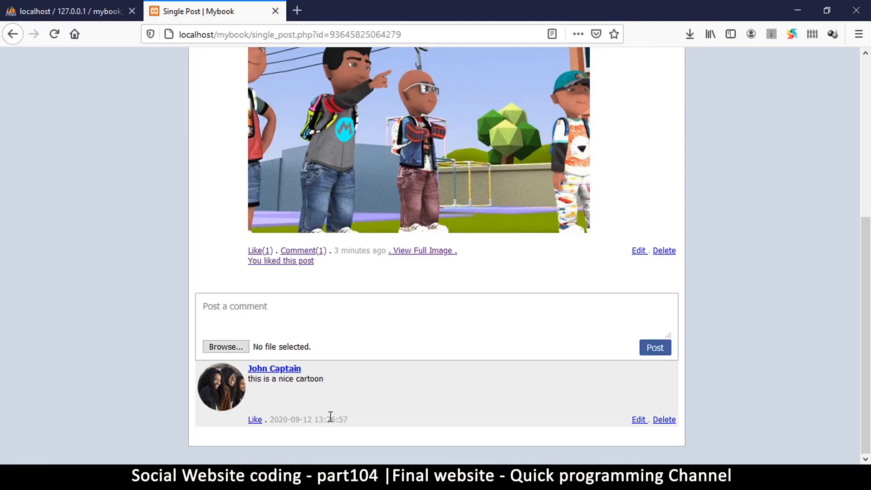
{"action": "mouse_move", "coordinate": [666, 264]}
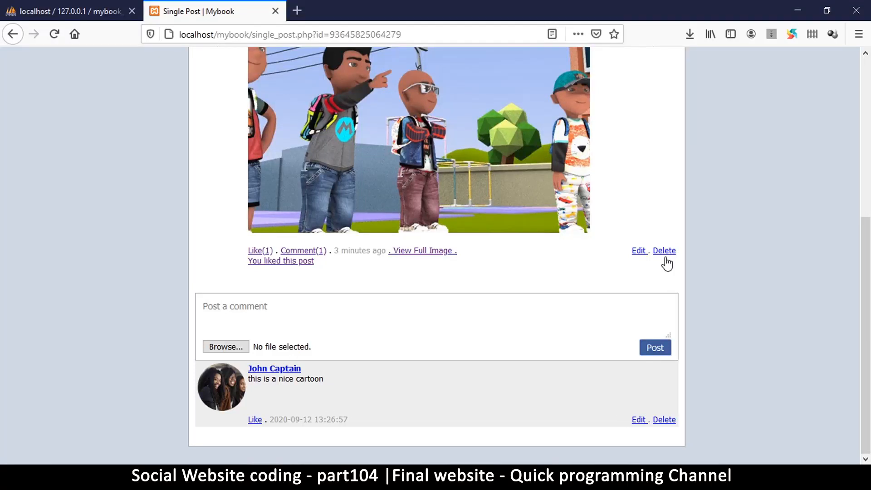
{"action": "left_click", "coordinate": [637, 250]}
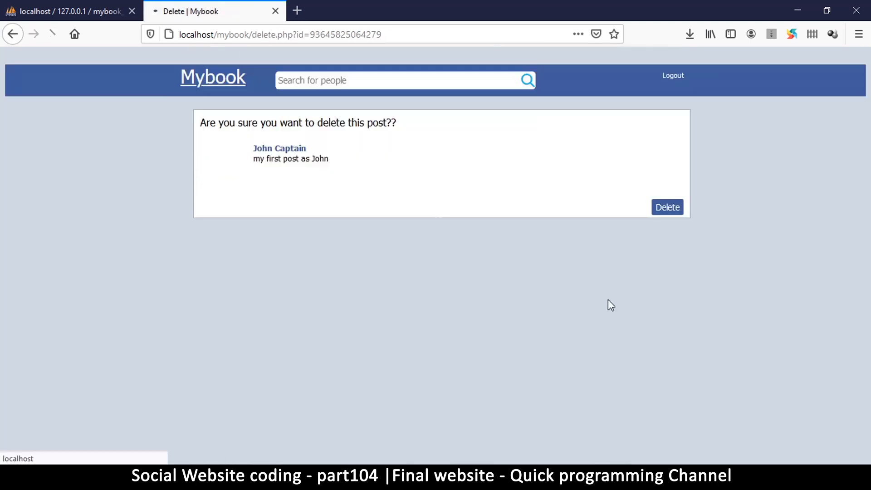
{"action": "scroll", "scroll_direction": "down", "scroll_amount": 3}
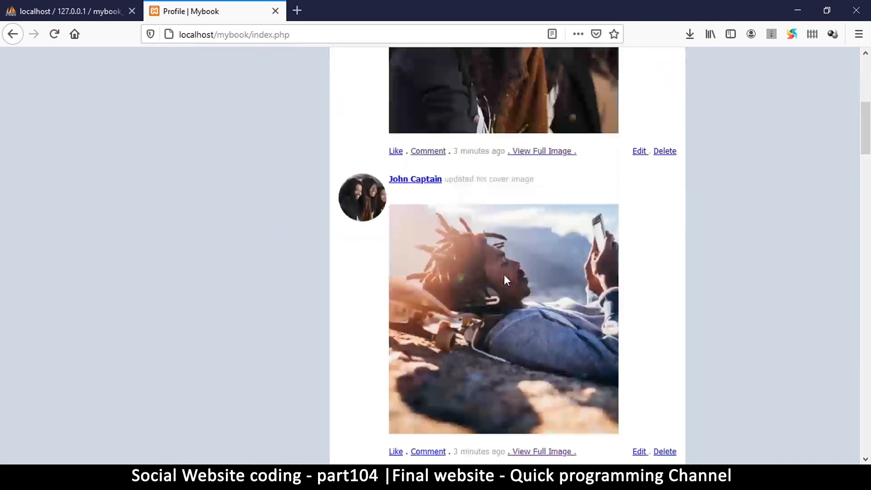
{"action": "scroll", "scroll_direction": "down", "scroll_amount": 3}
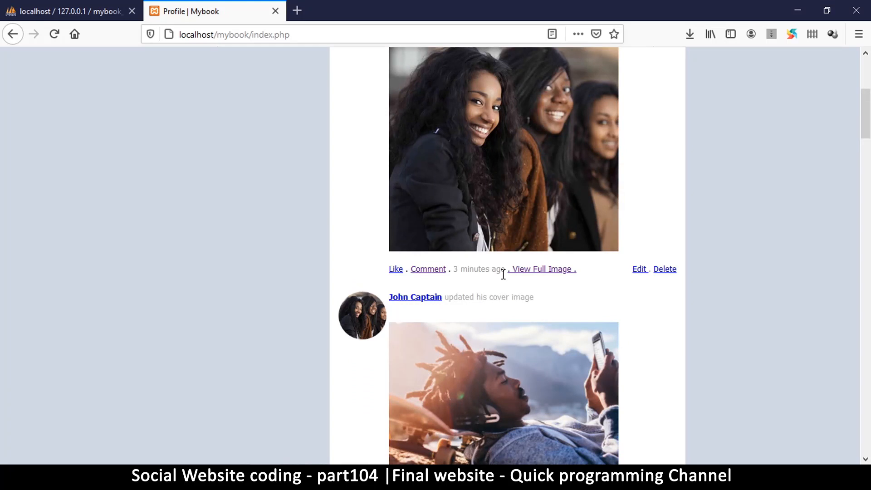
{"action": "scroll", "scroll_direction": "up", "scroll_amount": 3}
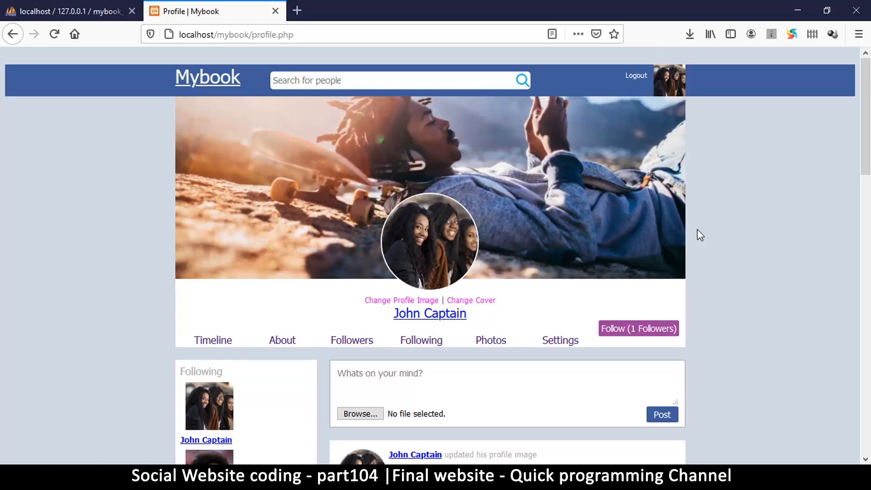
{"action": "mouse_move", "coordinate": [715, 251]}
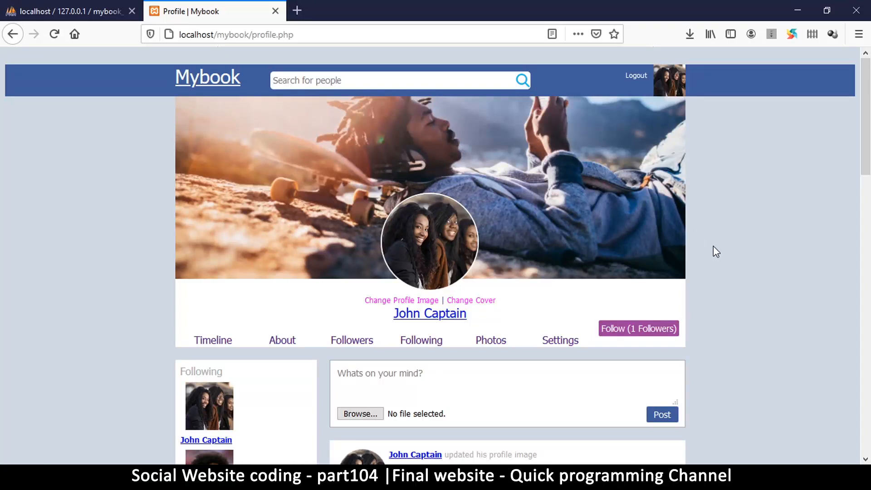